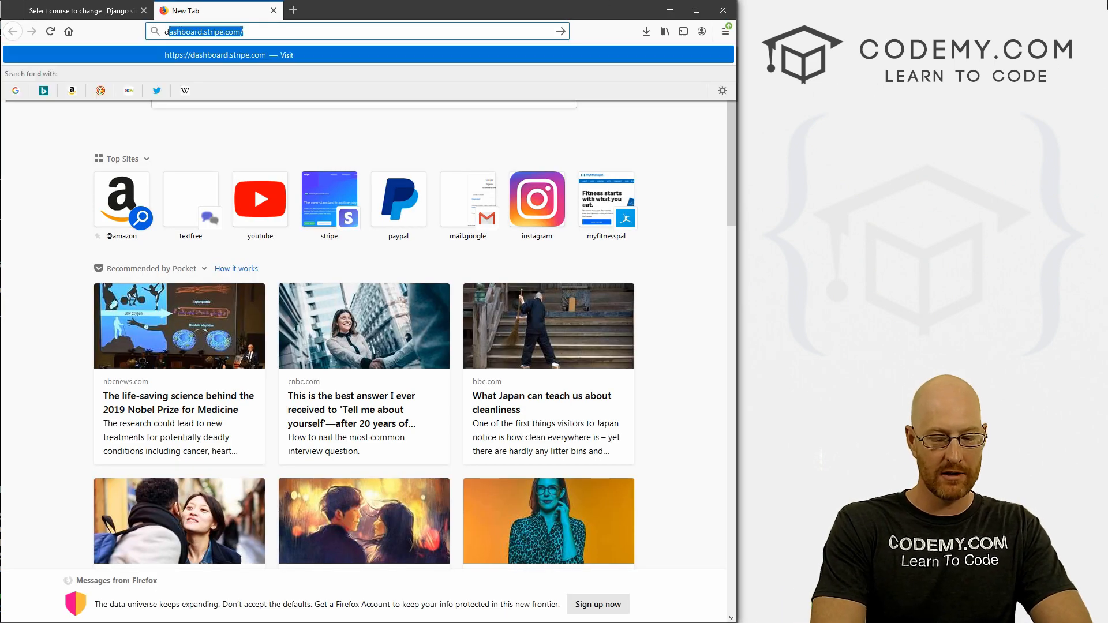
Search Google for 'django rest framework' from the Firefox address bar.
{"action": "type", "text": "django rest"}
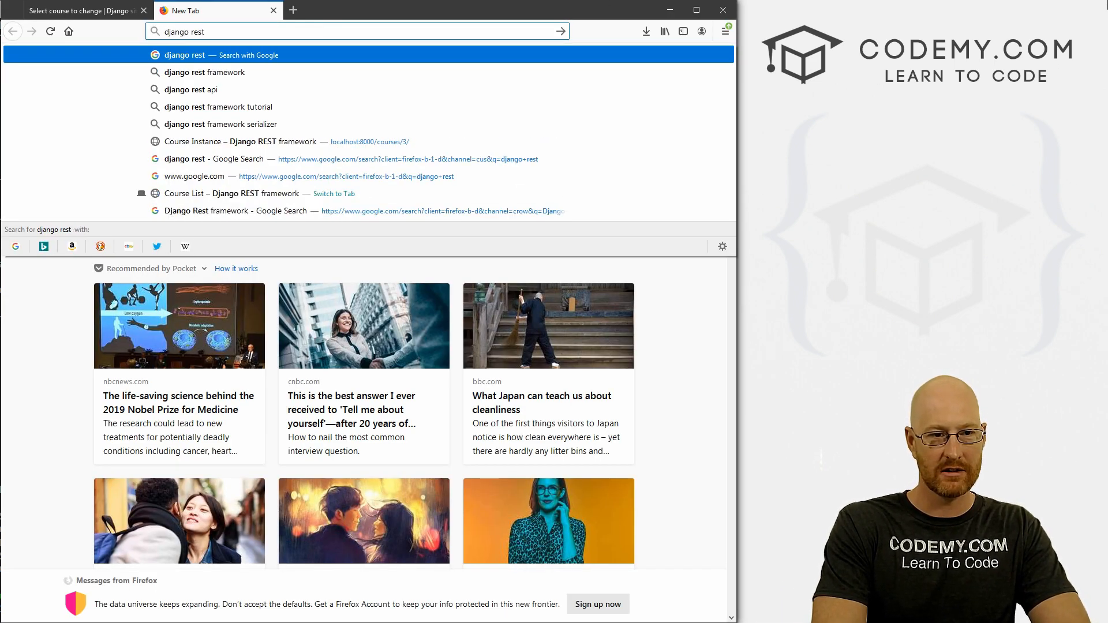
{"action": "type", "text": "framework"}
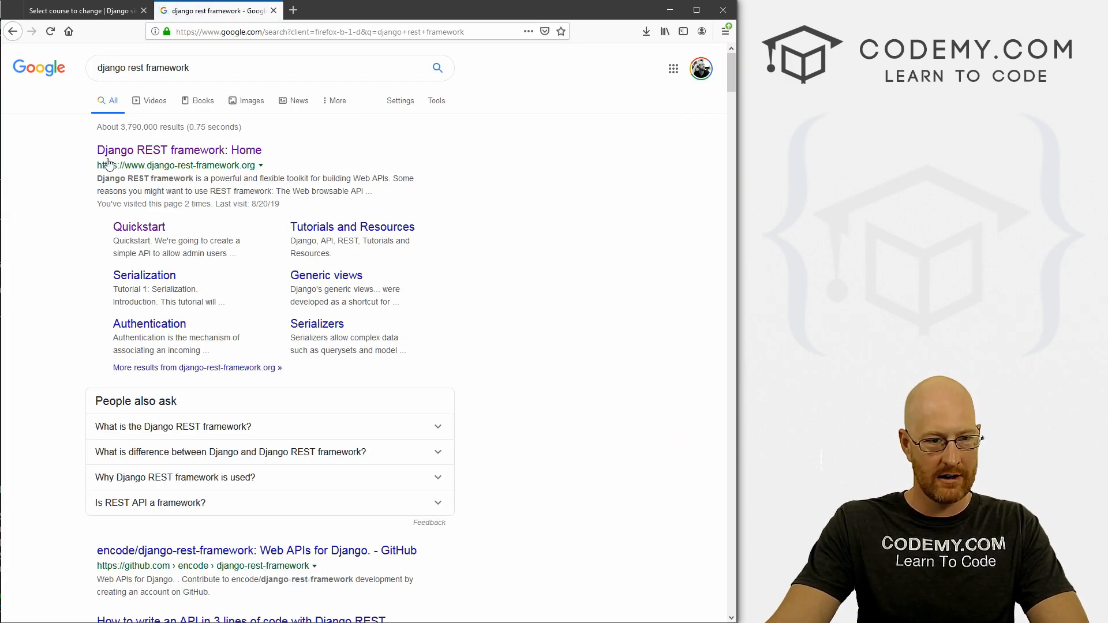
Open the Django REST framework home result and select the 'pip install djangorestframework' line.
{"action": "left_click", "coordinate": [179, 150]}
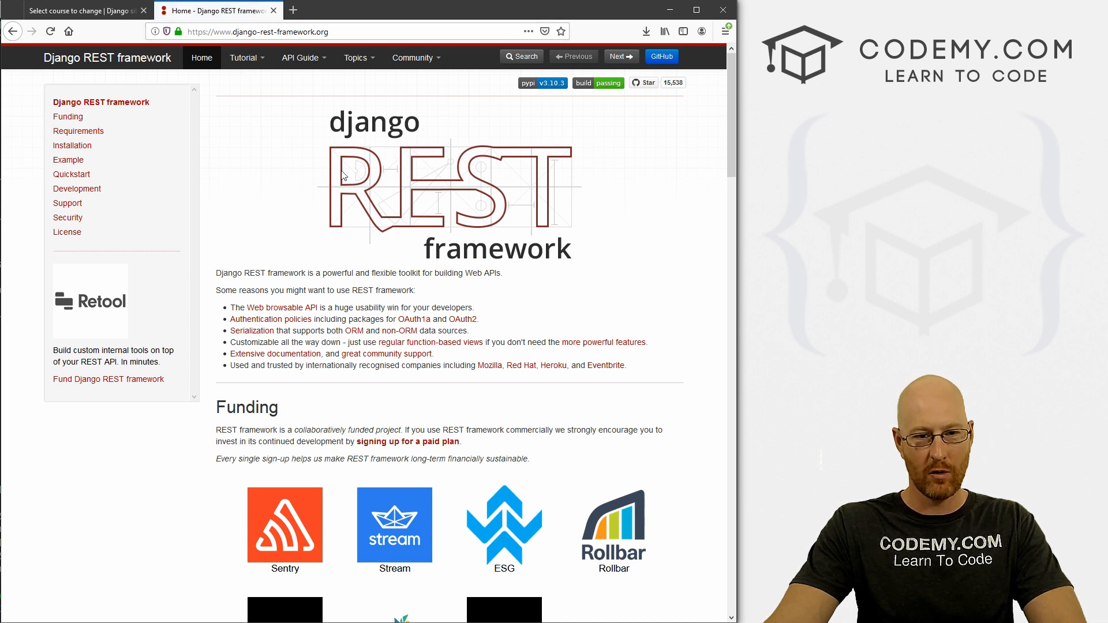
{"action": "mouse_move", "coordinate": [406, 235]}
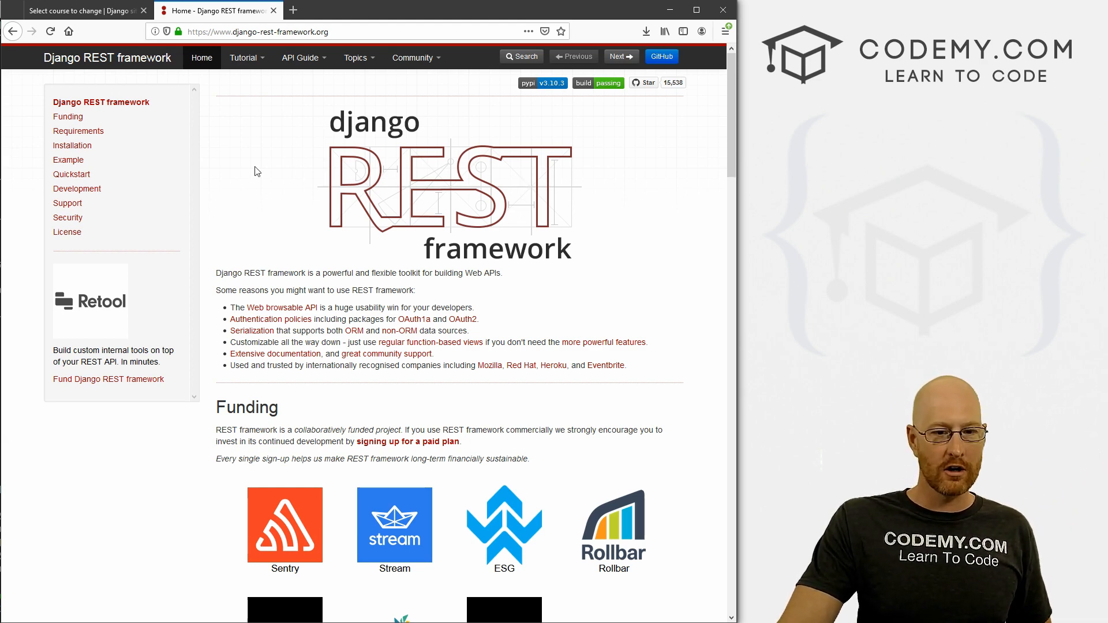
{"action": "scroll", "scroll_direction": "down", "scroll_amount": 3}
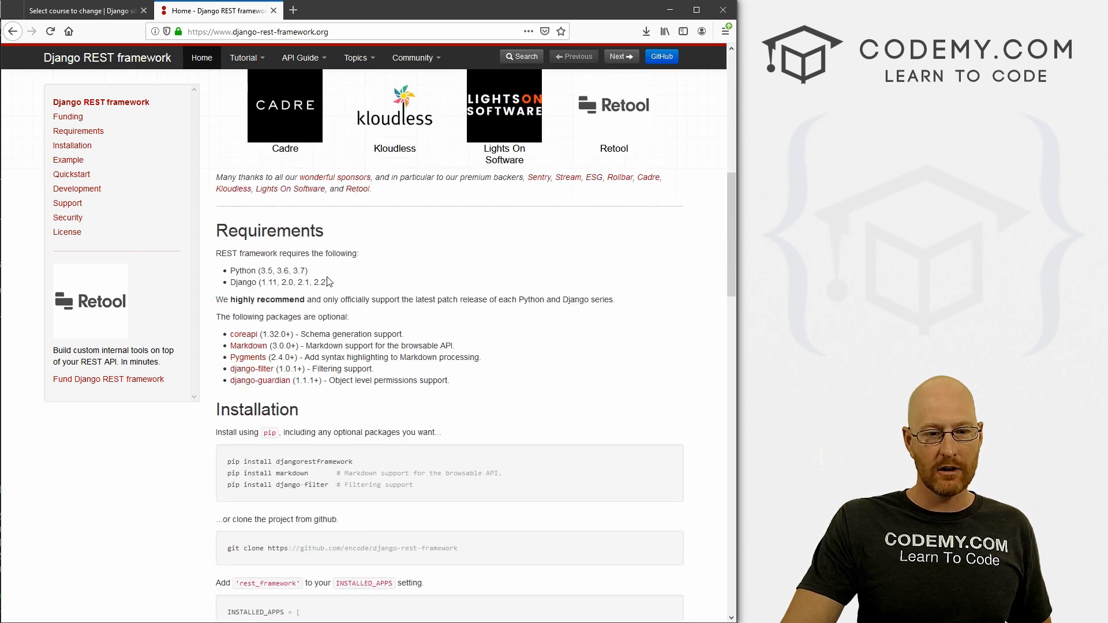
{"action": "scroll", "scroll_direction": "down", "scroll_amount": 3}
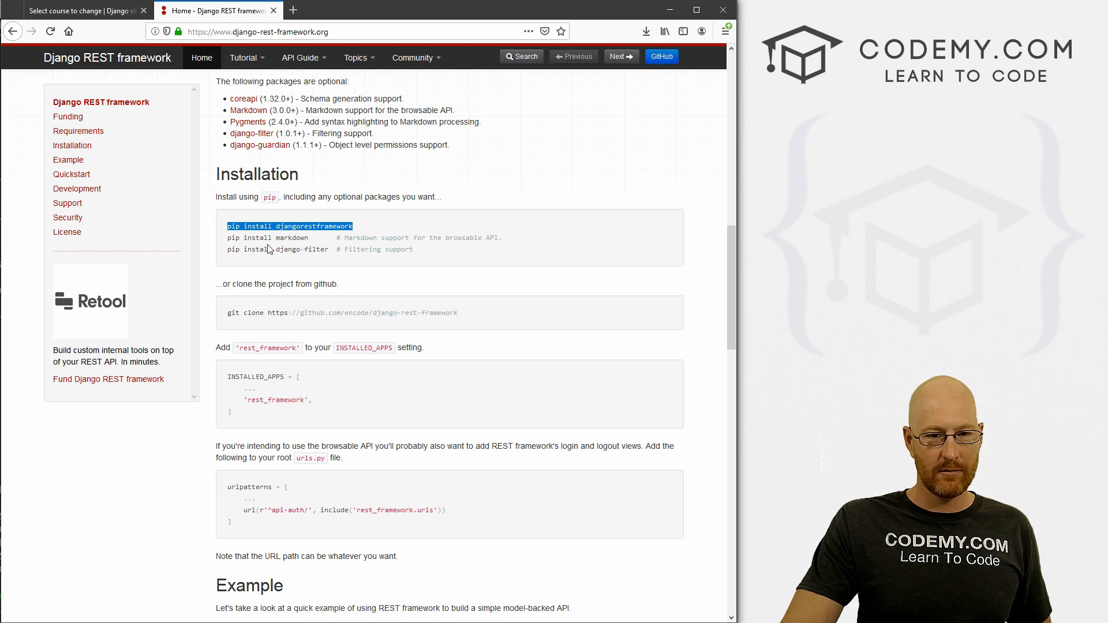
{"action": "left_click_drag", "start_coordinate": [227, 238], "coordinate": [332, 249]}
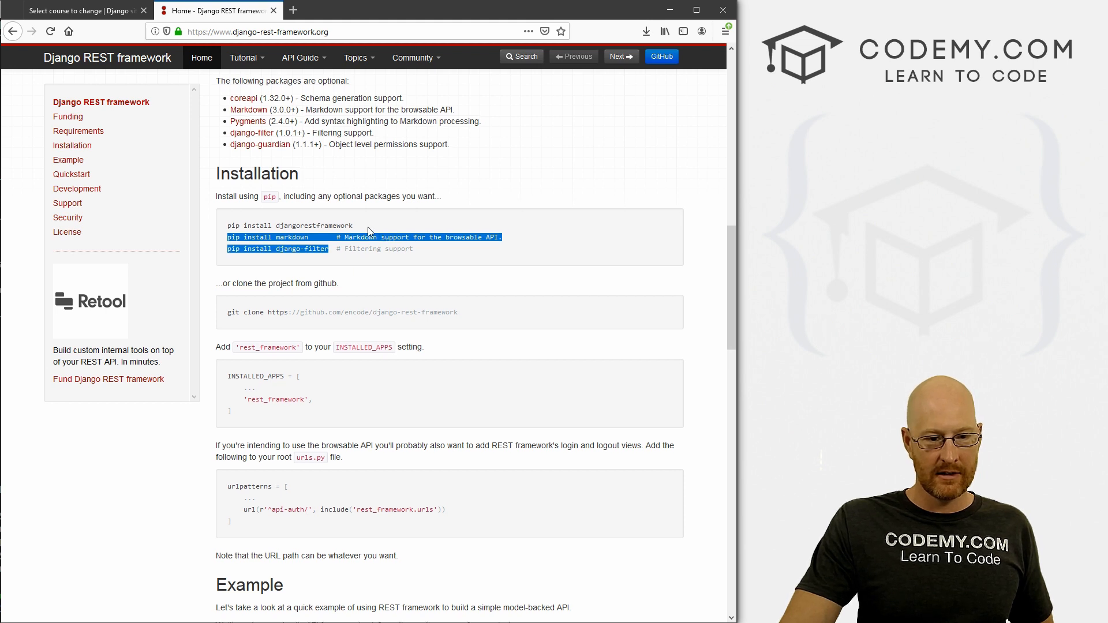
Scroll on through the installation and example sections of the home page.
{"action": "scroll", "scroll_direction": "down", "scroll_amount": 3}
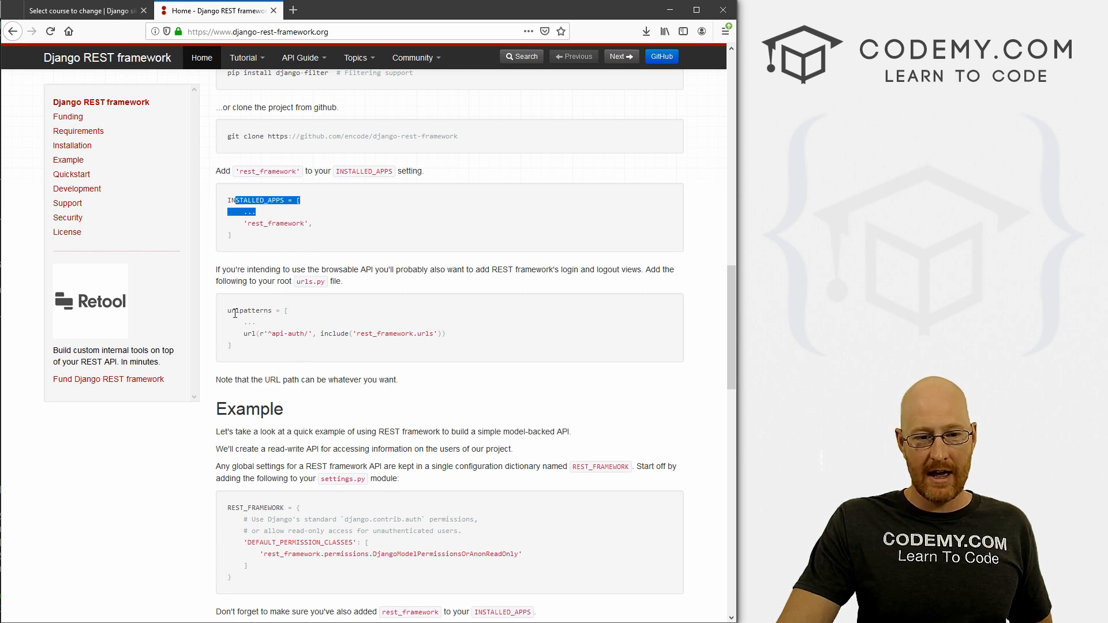
{"action": "scroll", "scroll_direction": "down", "scroll_amount": 3}
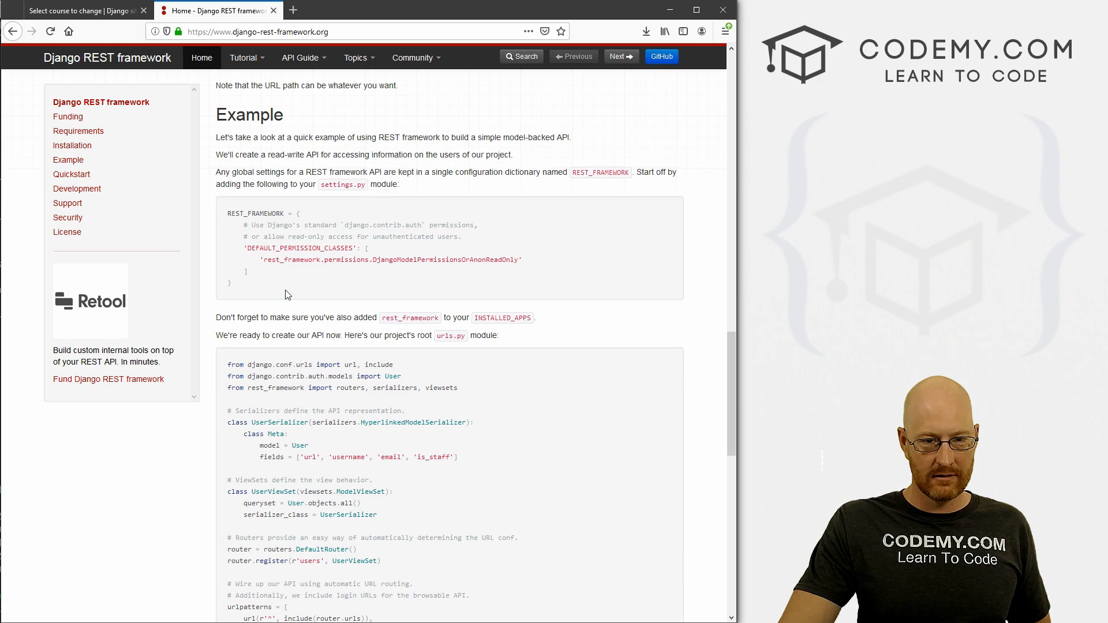
{"action": "scroll", "scroll_direction": "down", "scroll_amount": 3}
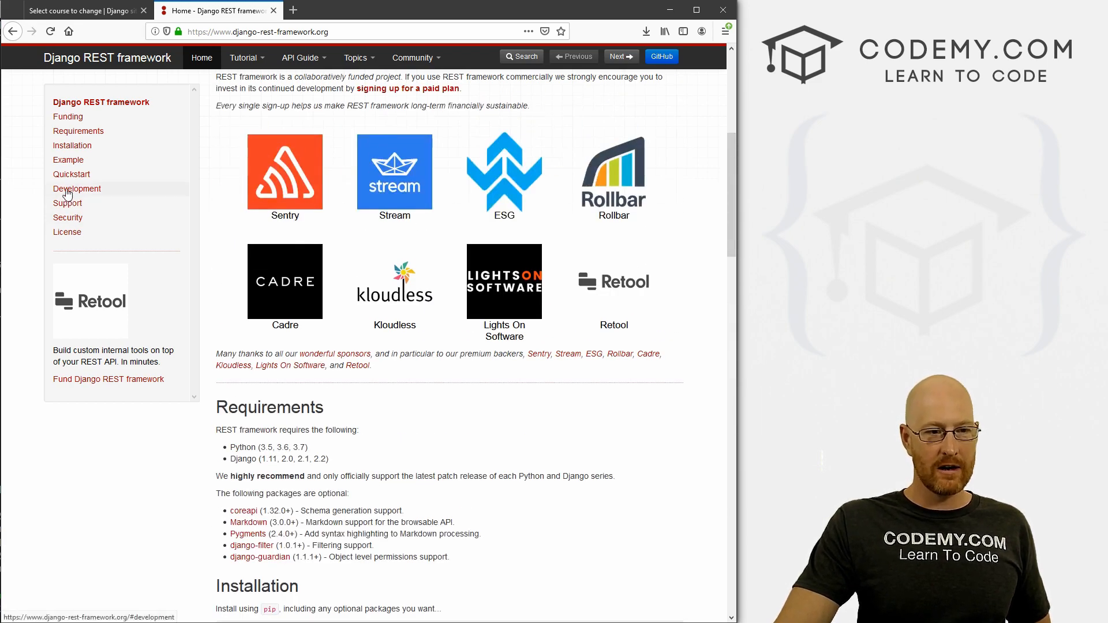
Jump to the Development section via the sidebar, then to the Quickstart section.
{"action": "left_click", "coordinate": [77, 189]}
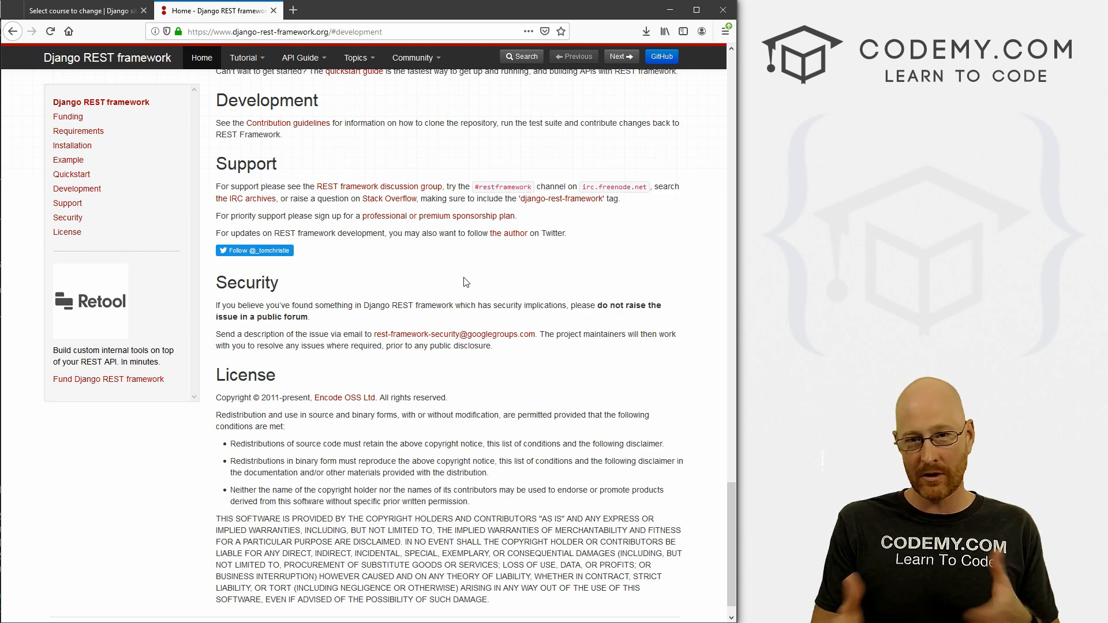
{"action": "scroll", "scroll_direction": "down", "scroll_amount": 3}
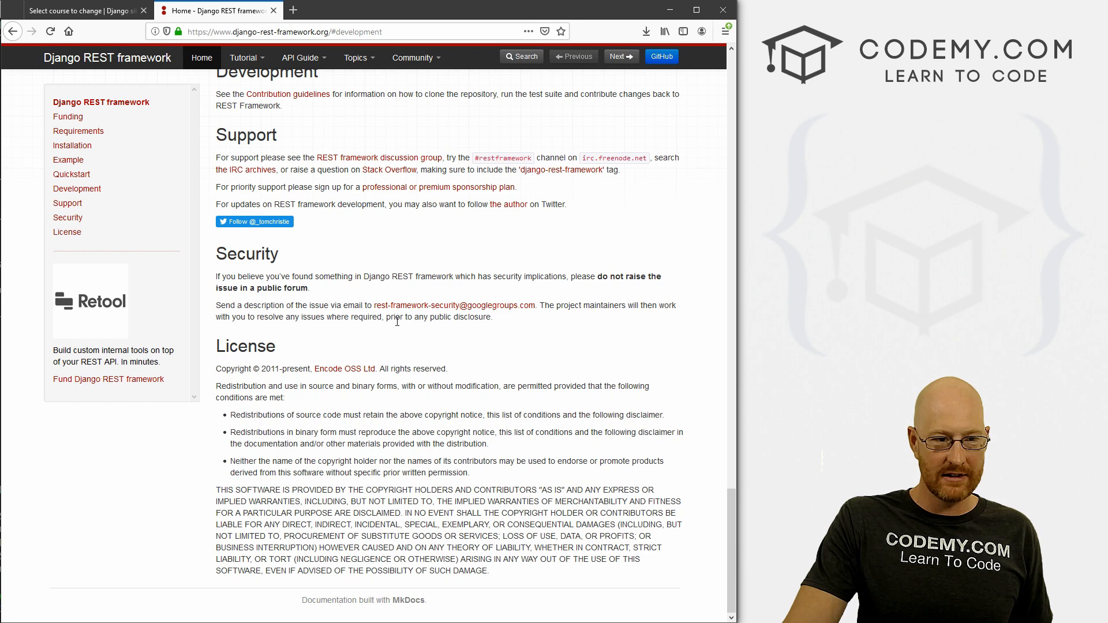
{"action": "left_click", "coordinate": [71, 174]}
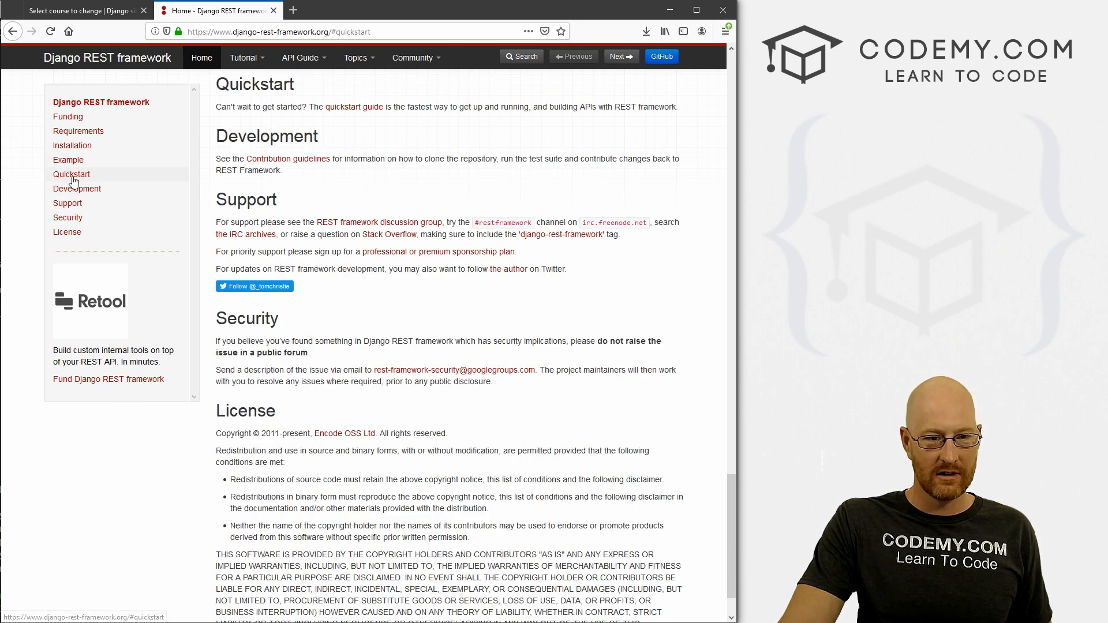
Open the quickstart guide link and switch over to the new blank file in Sublime Text.
{"action": "left_click", "coordinate": [70, 174]}
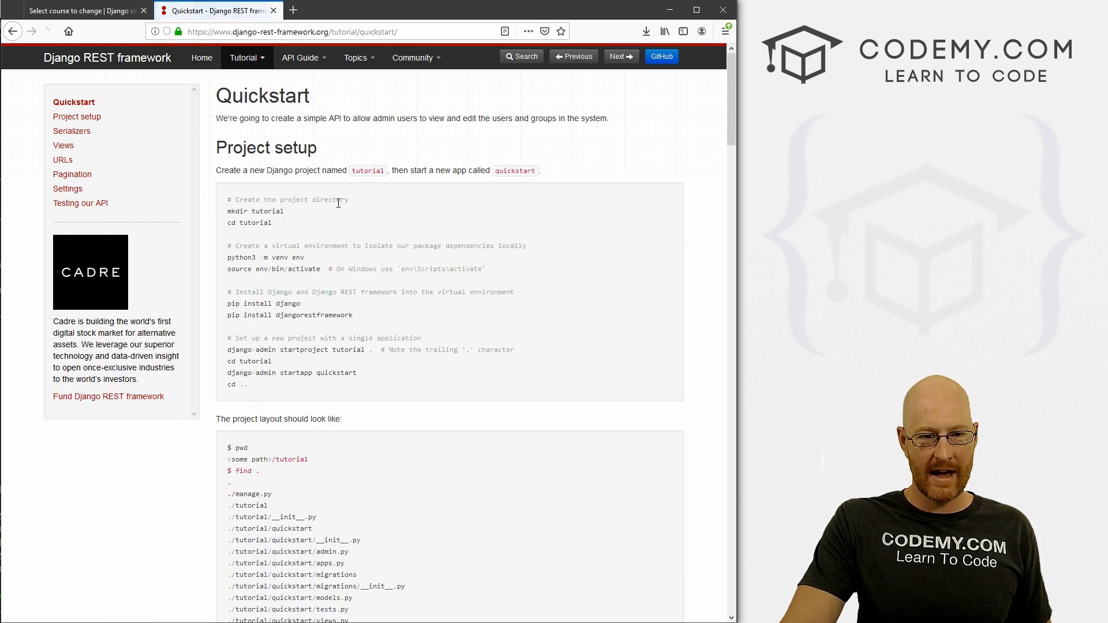
{"action": "scroll", "scroll_direction": "down", "scroll_amount": 3}
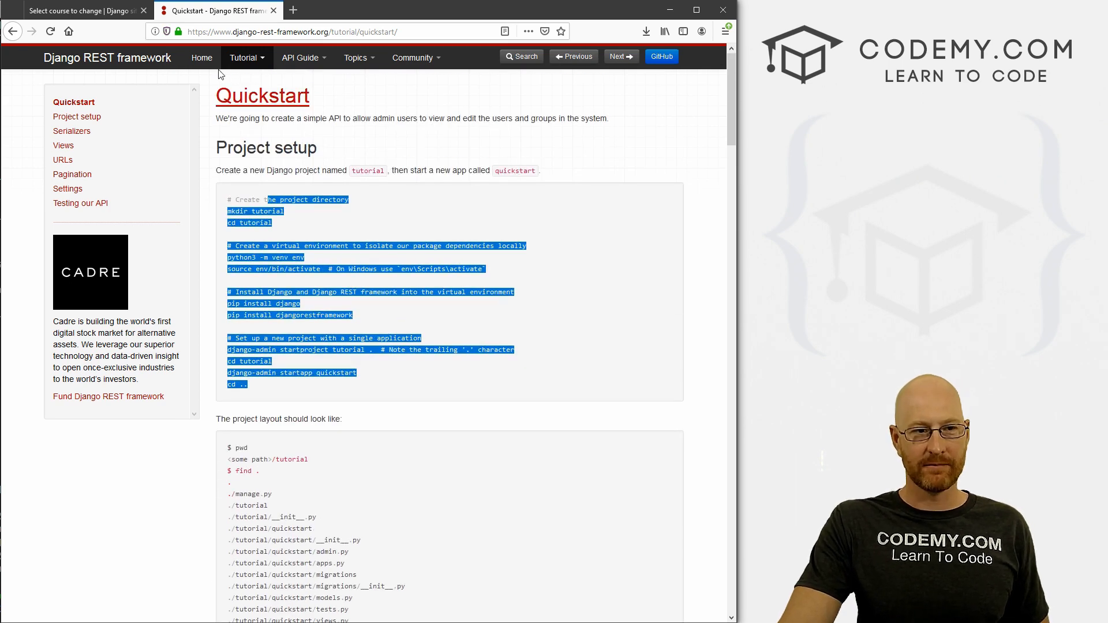
{"action": "left_click", "coordinate": [81, 11]}
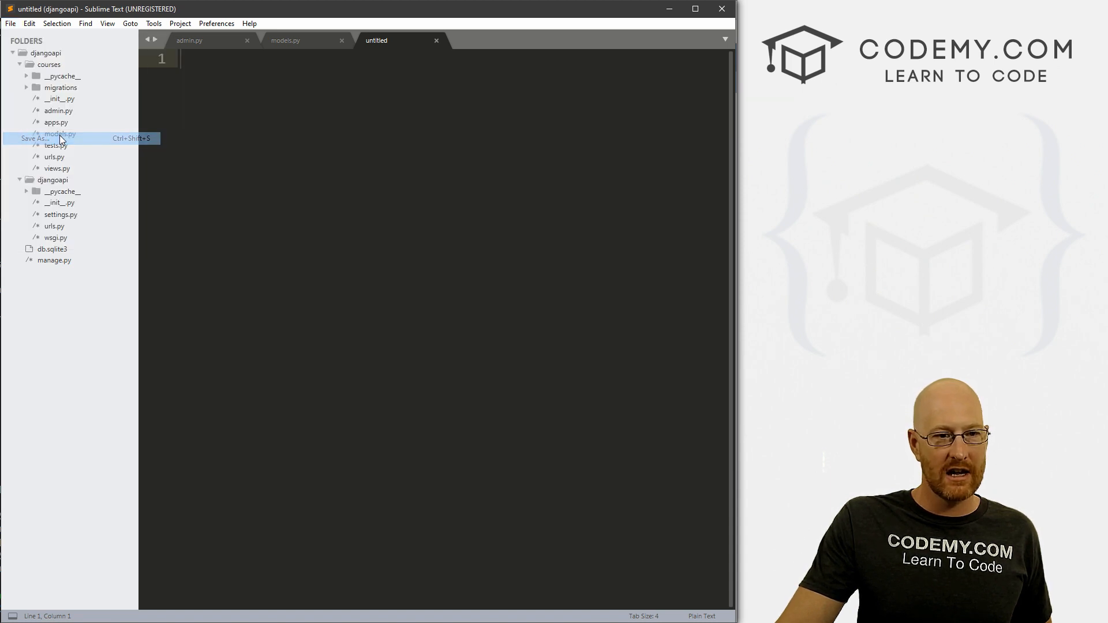
Save the untitled file as serializers.py inside the courses app folder.
{"action": "left_click", "coordinate": [34, 137]}
{"action": "type", "text": "serializers"}
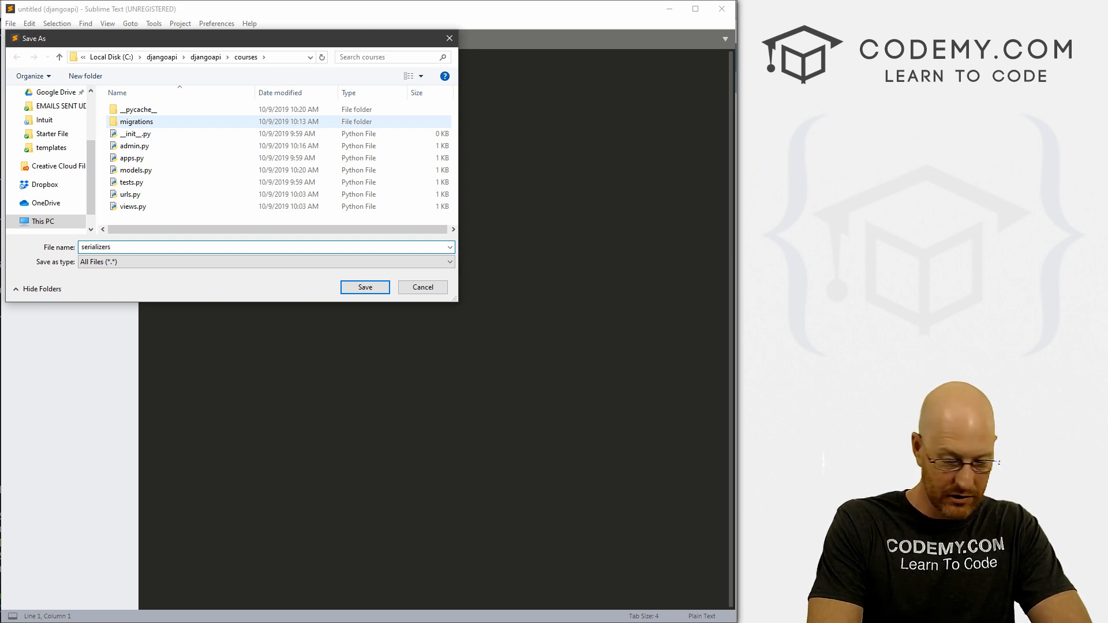
{"action": "type", "text": ".p"}
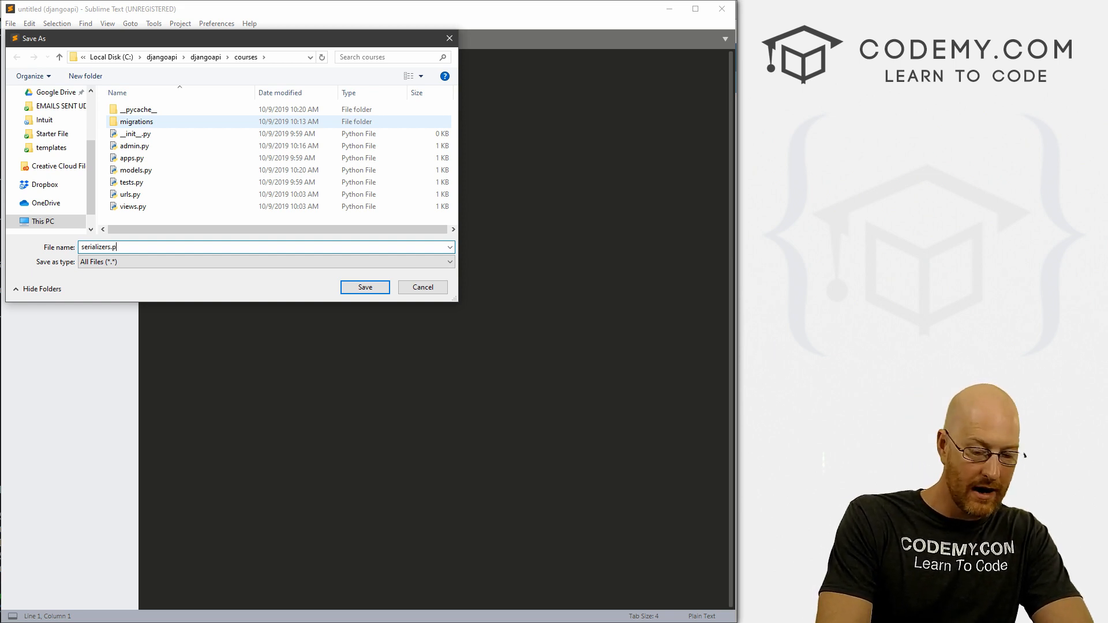
{"action": "left_click", "coordinate": [364, 288]}
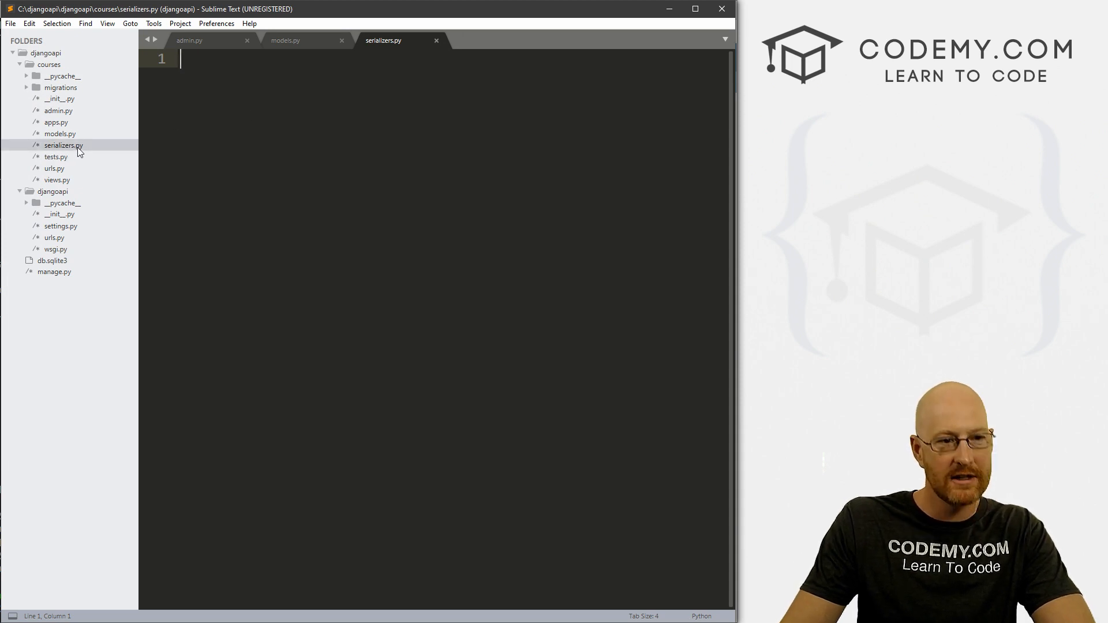
Add 'from rest_framework import serializers' as the first line of serializers.py.
{"action": "type", "text": "f"}
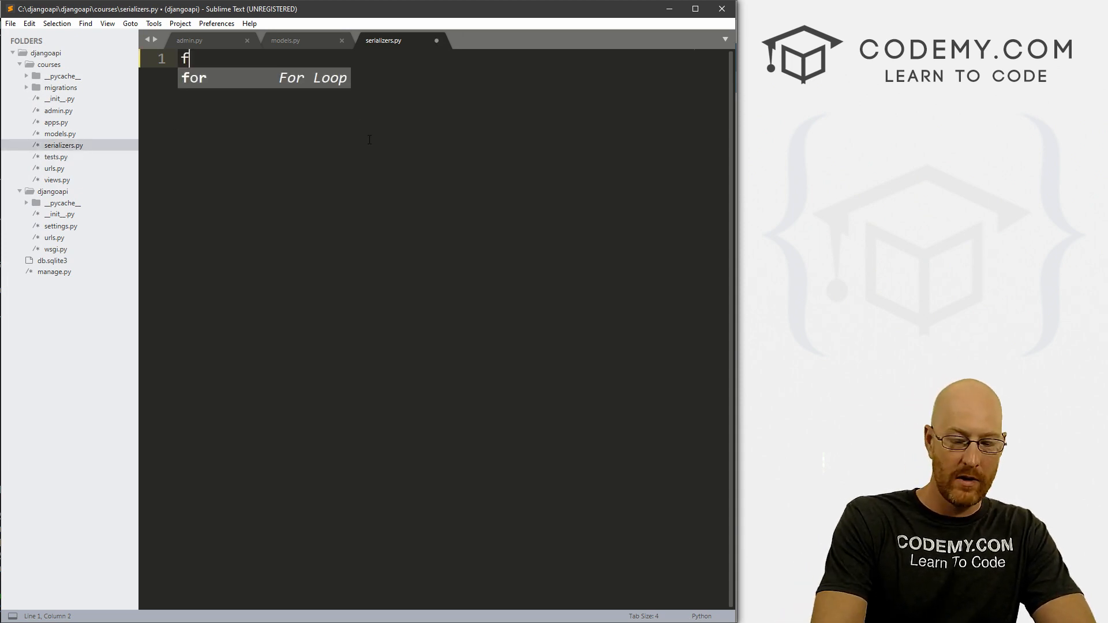
{"action": "type", "text": "rom rest)"}
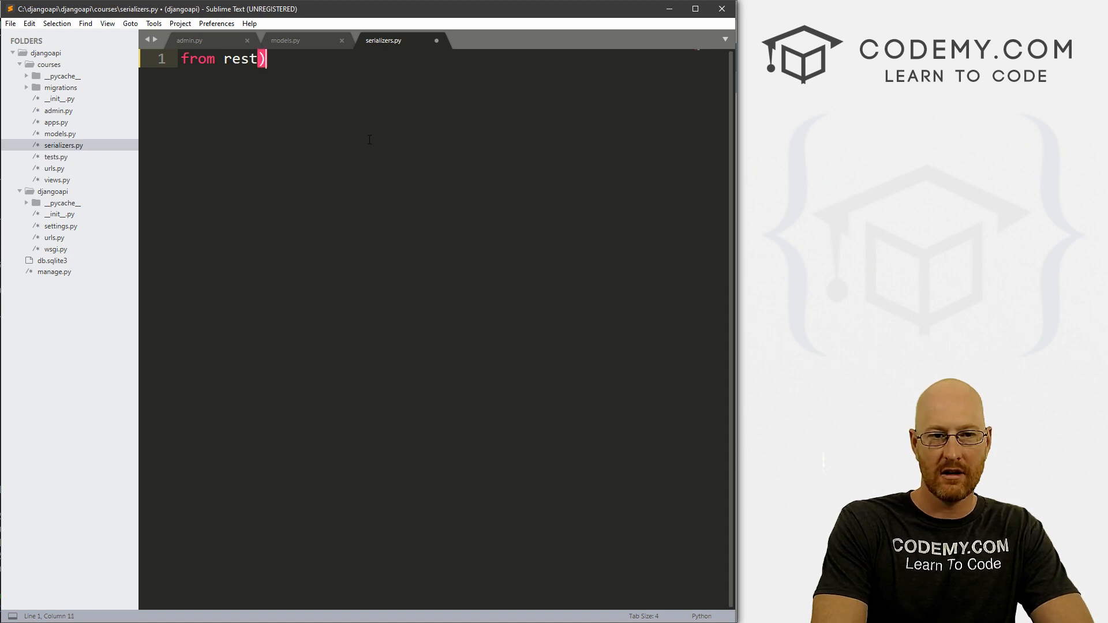
{"action": "type", "text": "_frame"}
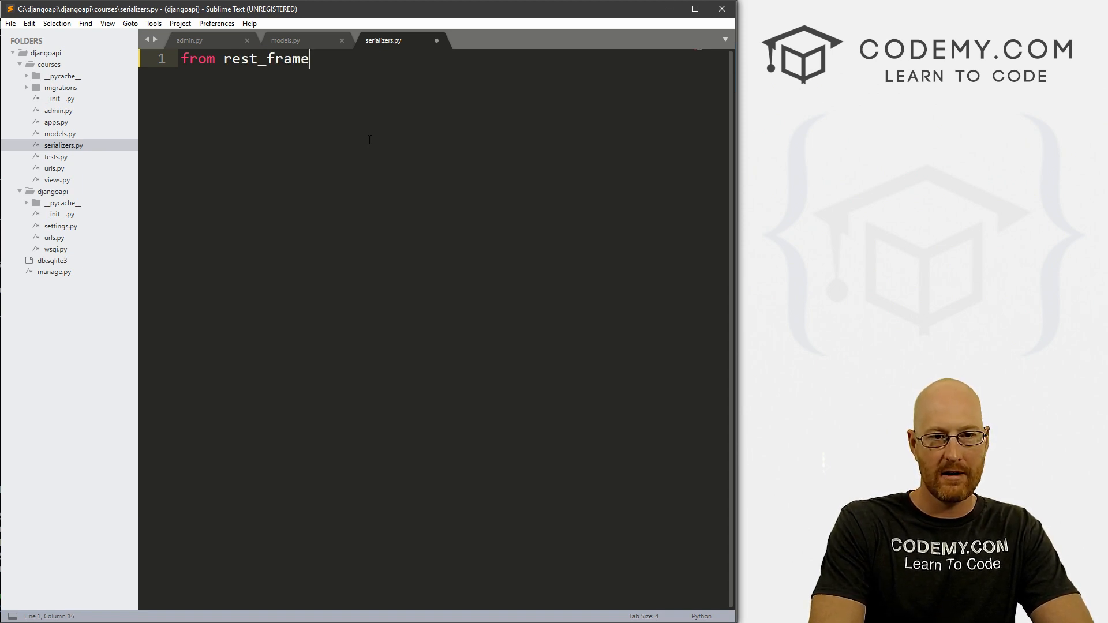
{"action": "type", "text": "work import seria"}
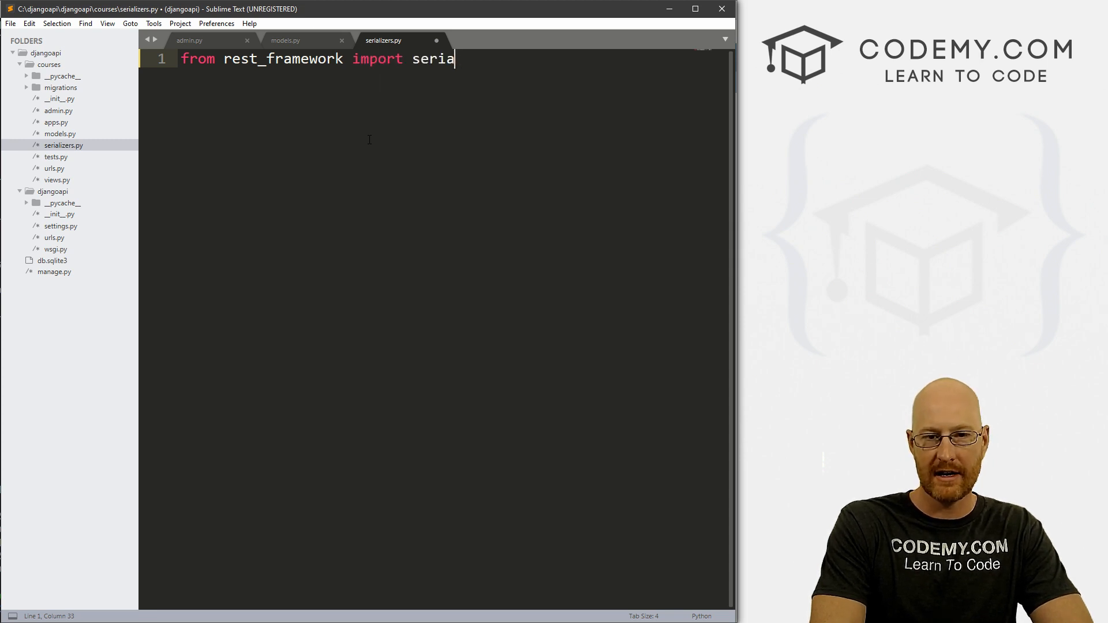
{"action": "type", "text": "lizers"}
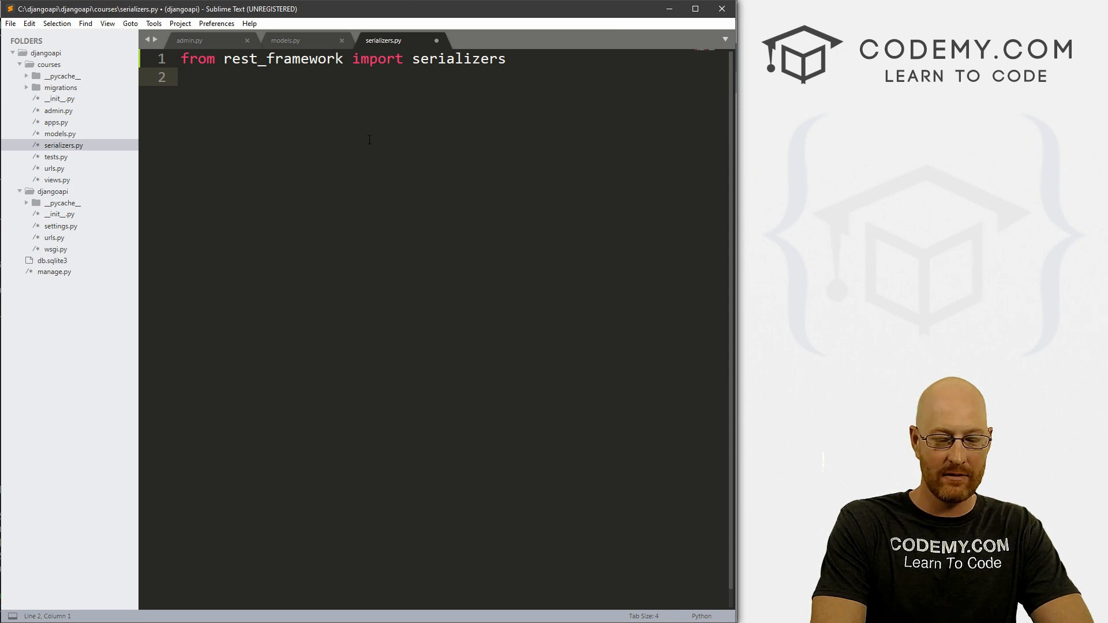
Add 'from .models import Course', then close the models.py and admin.py tabs.
{"action": "type", "text": "from .models"}
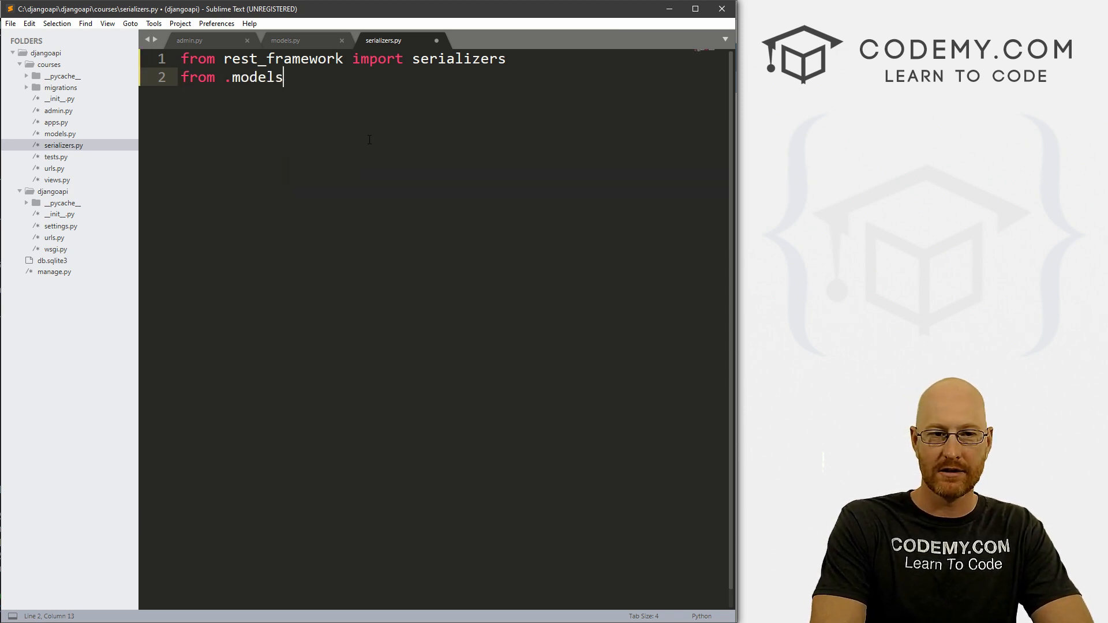
{"action": "type", "text": "import Cour"}
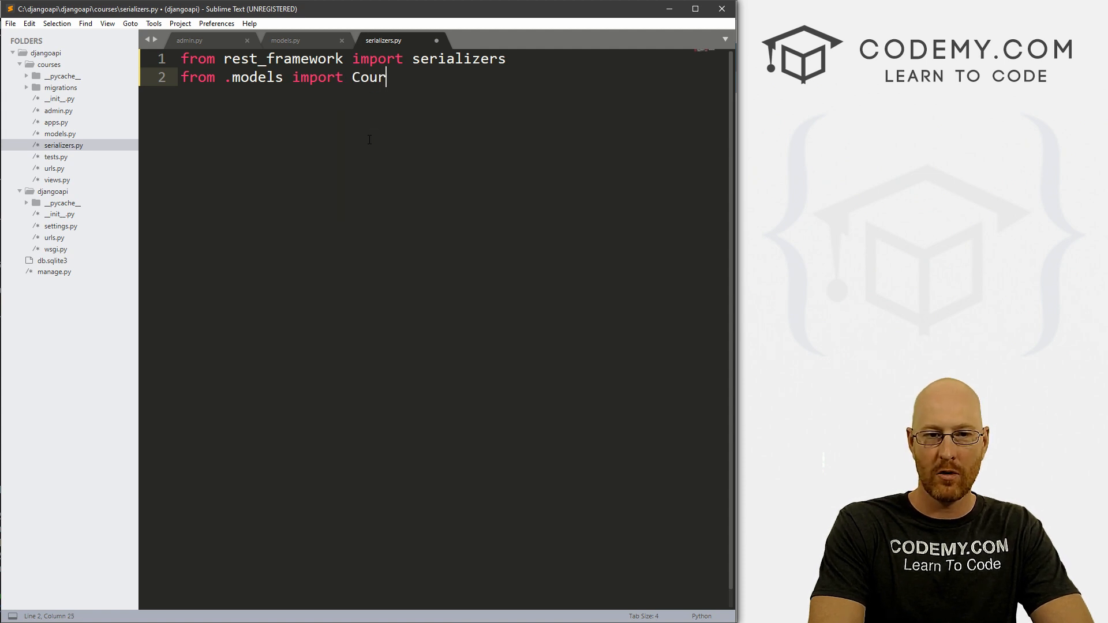
{"action": "type", "text": "se"}
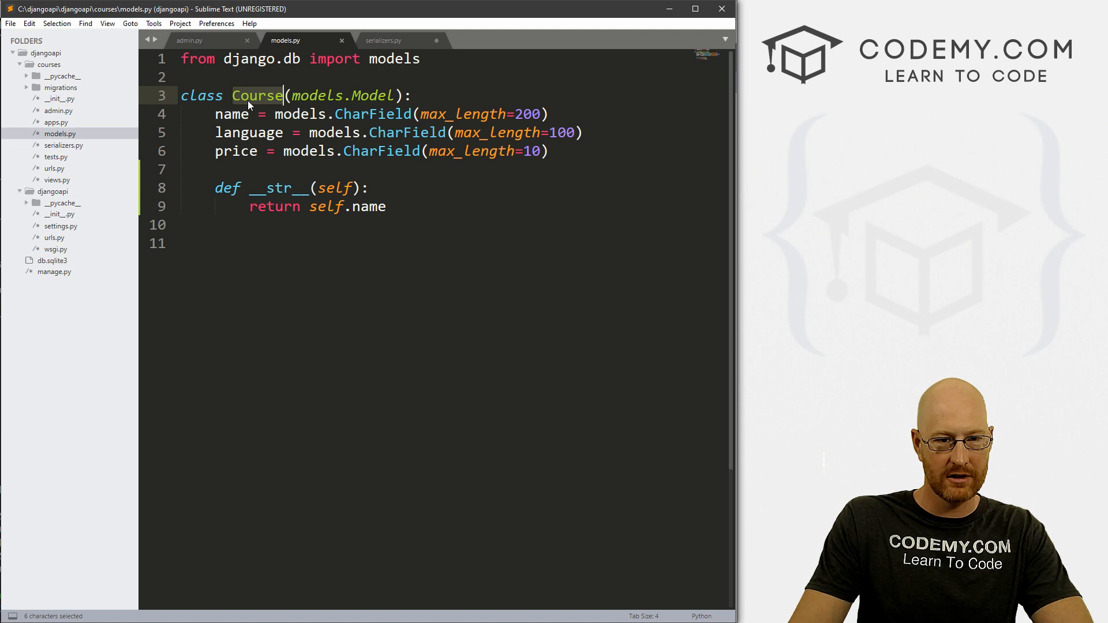
{"action": "left_click", "coordinate": [188, 41]}
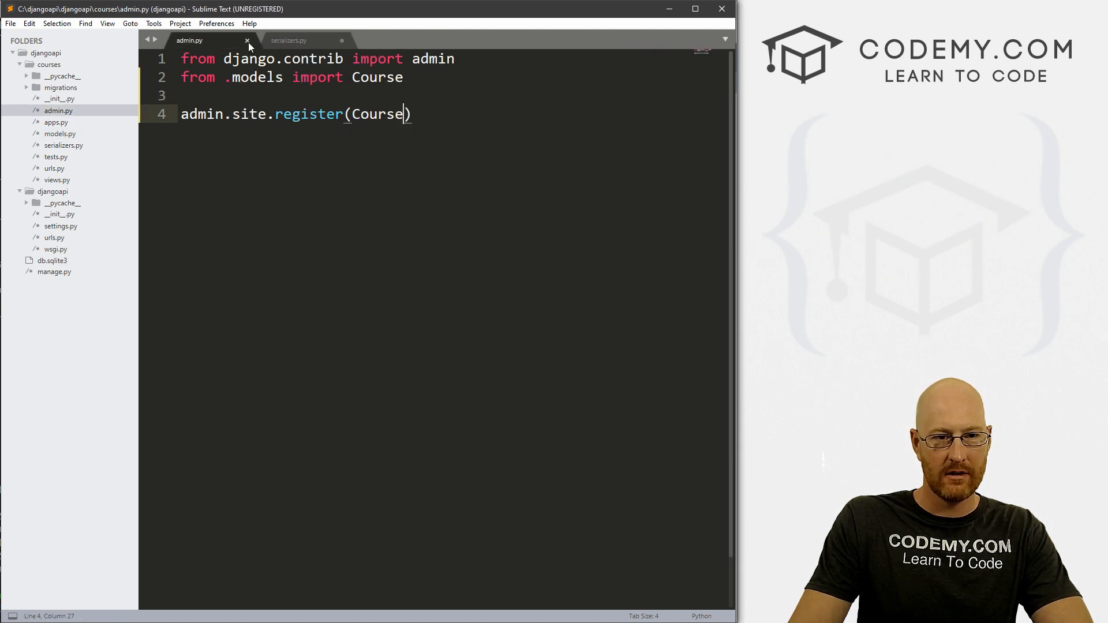
{"action": "left_click", "coordinate": [289, 41]}
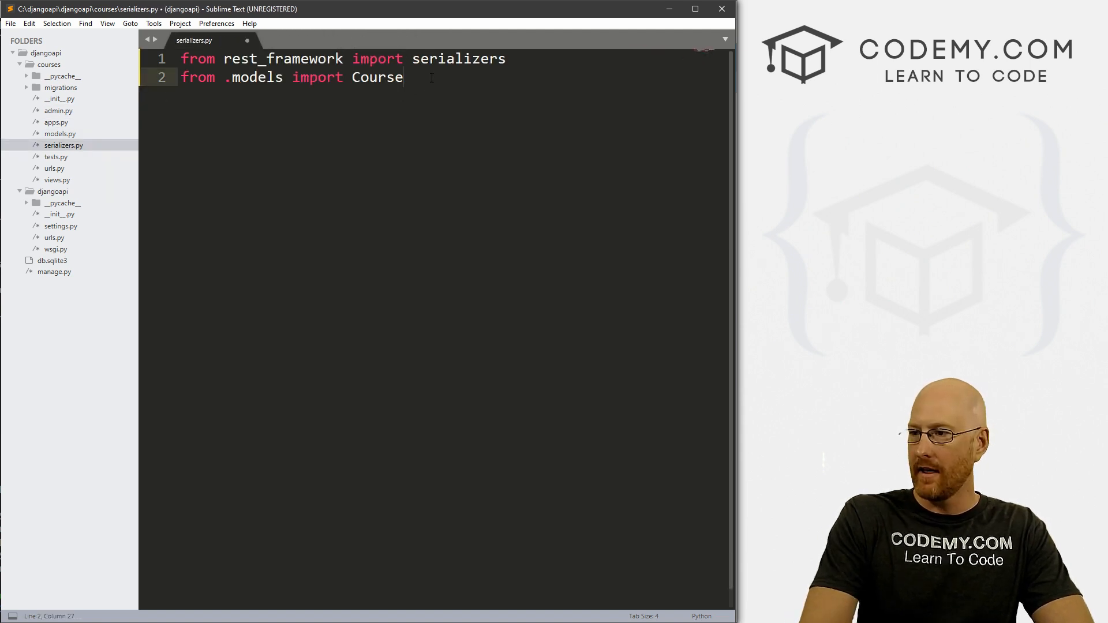
{"action": "key", "text": "enter"}
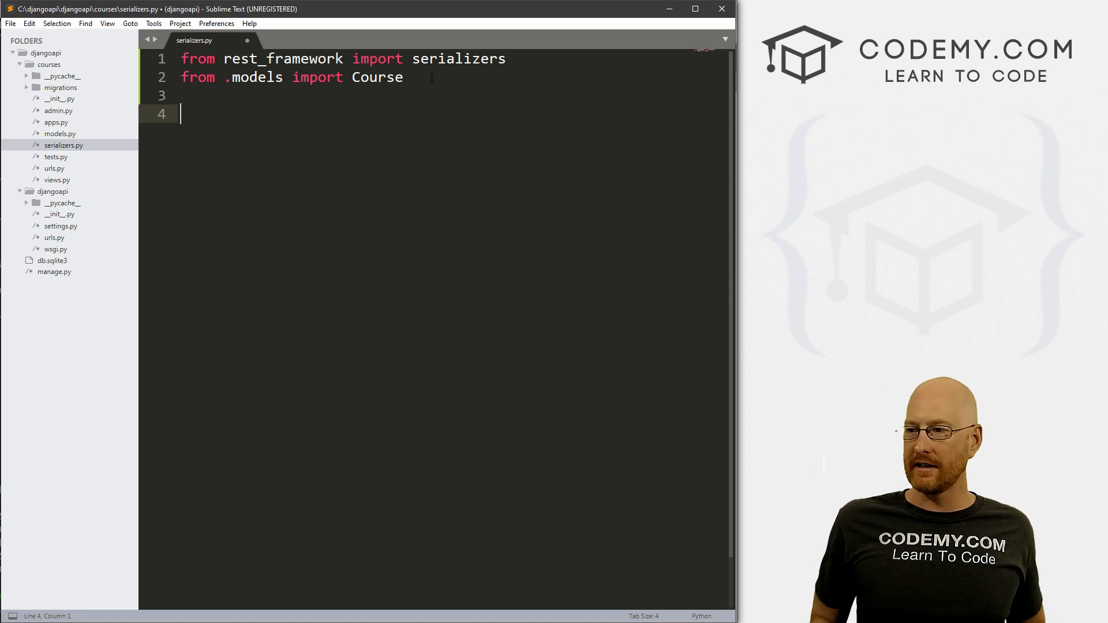
Write 'class CourseSerializer(serializers.ModelSerializer):' on line 4, fixing a typo in ModelSerializer.
{"action": "type", "text": "class"}
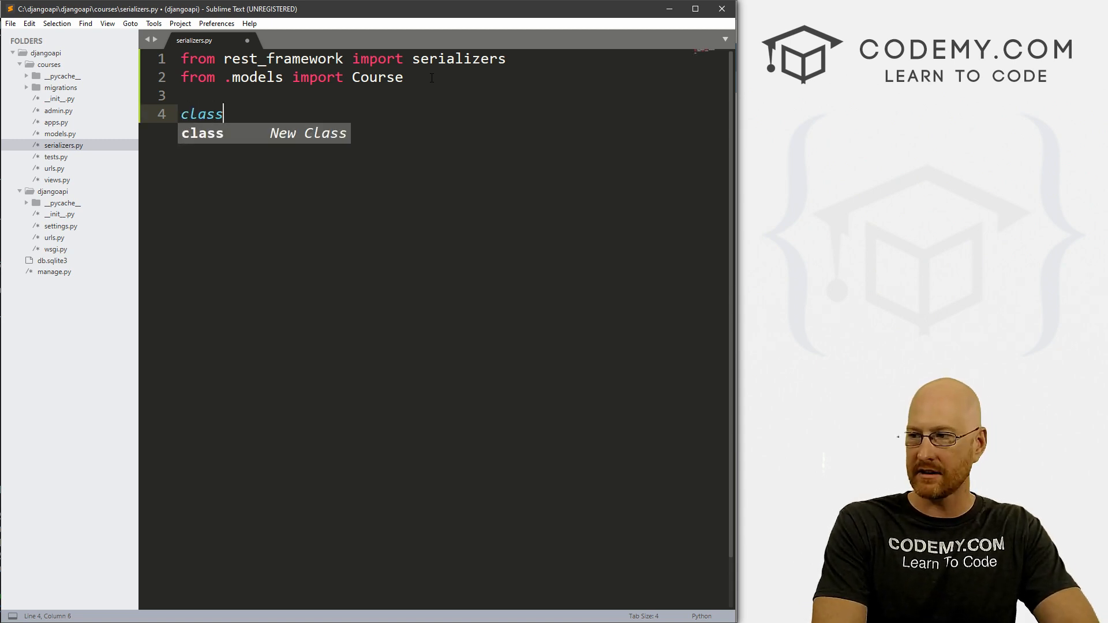
{"action": "type", "text": "Course"}
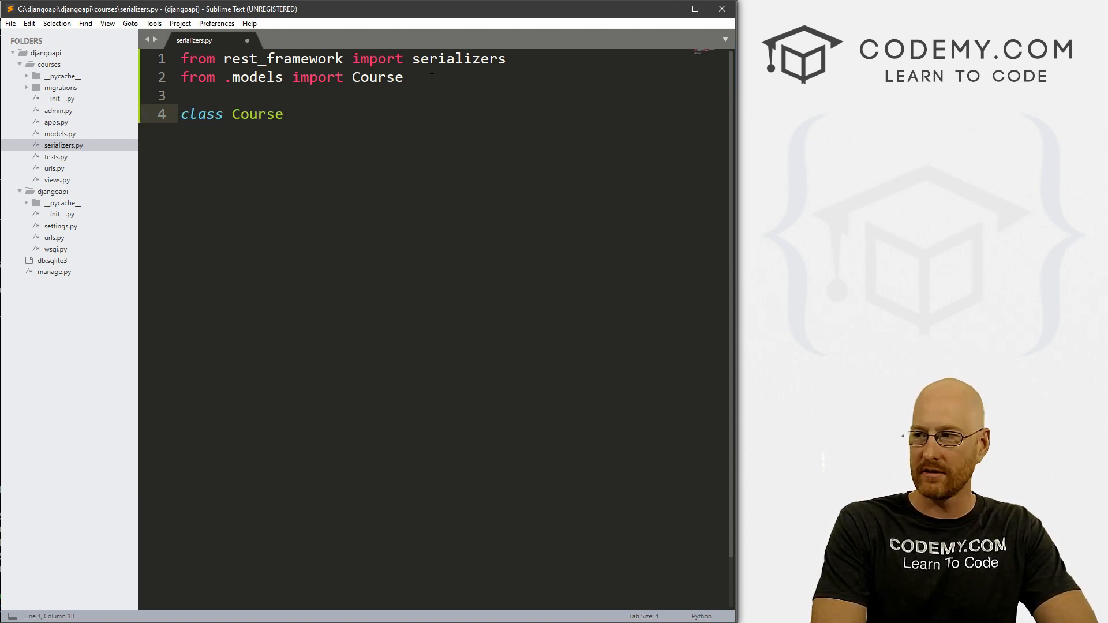
{"action": "type", "text": "Serializer"}
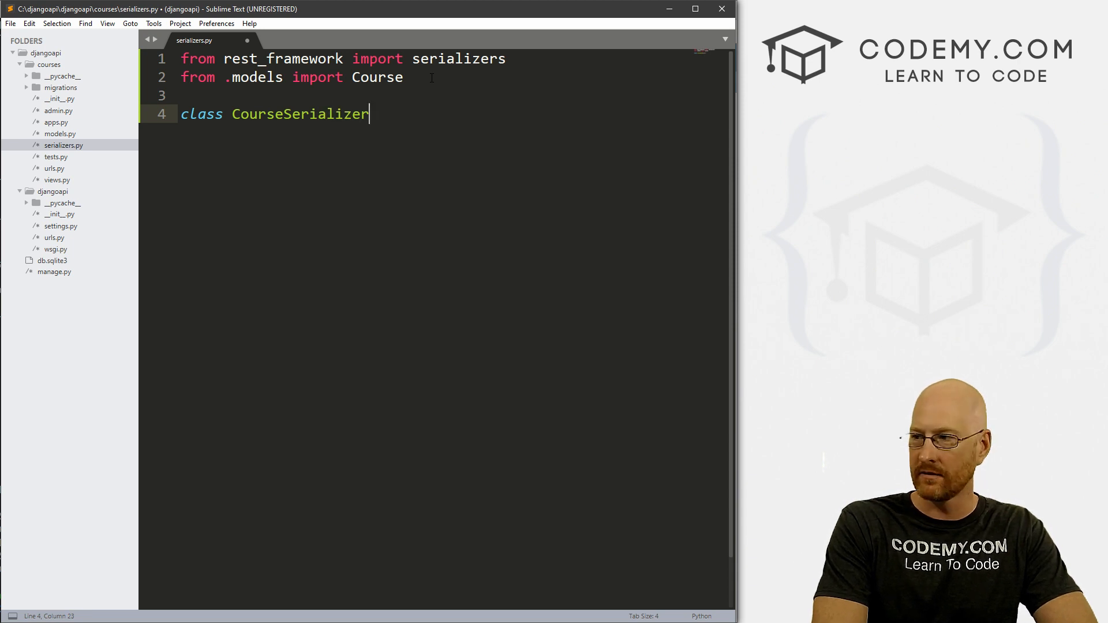
{"action": "type", "text": "()"}
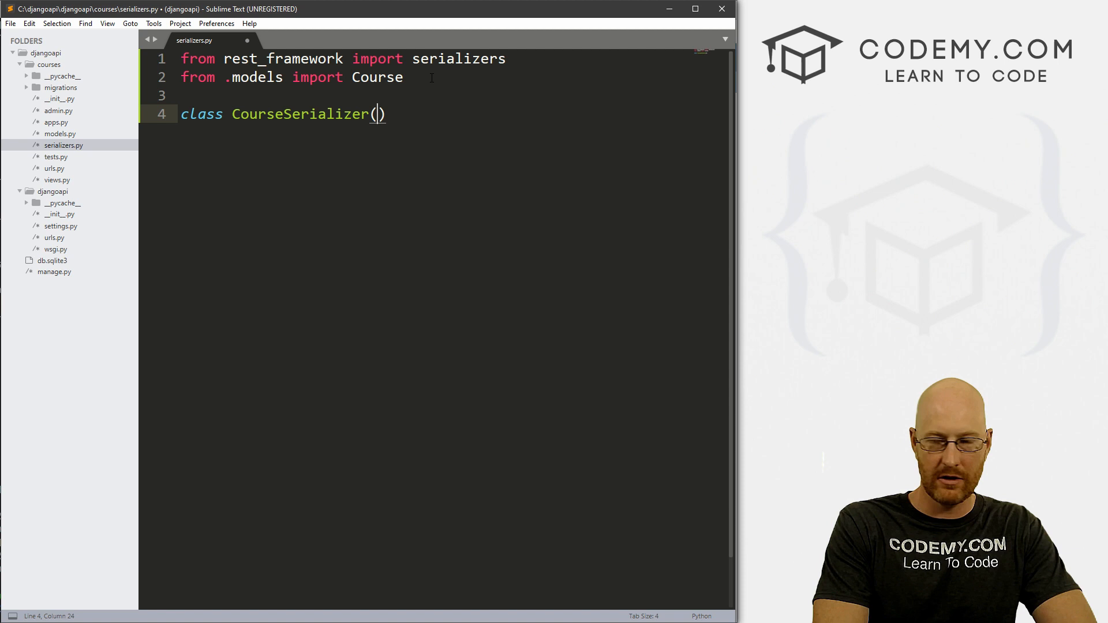
{"action": "type", "text": "serializers."}
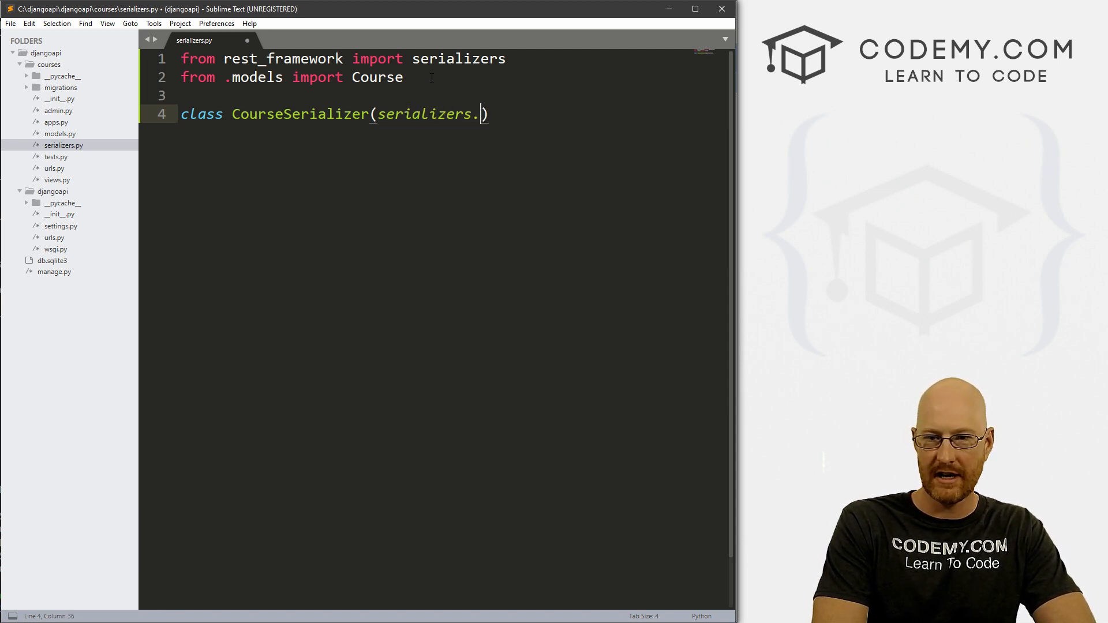
{"action": "type", "text": "ModelSeria"}
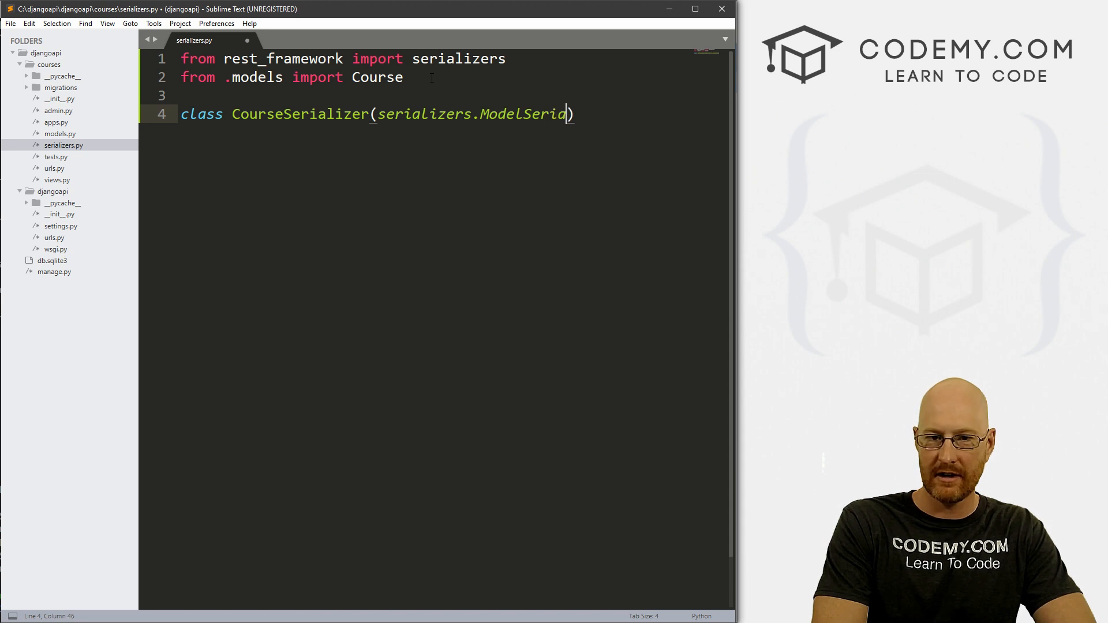
{"action": "type", "text": "izer"}
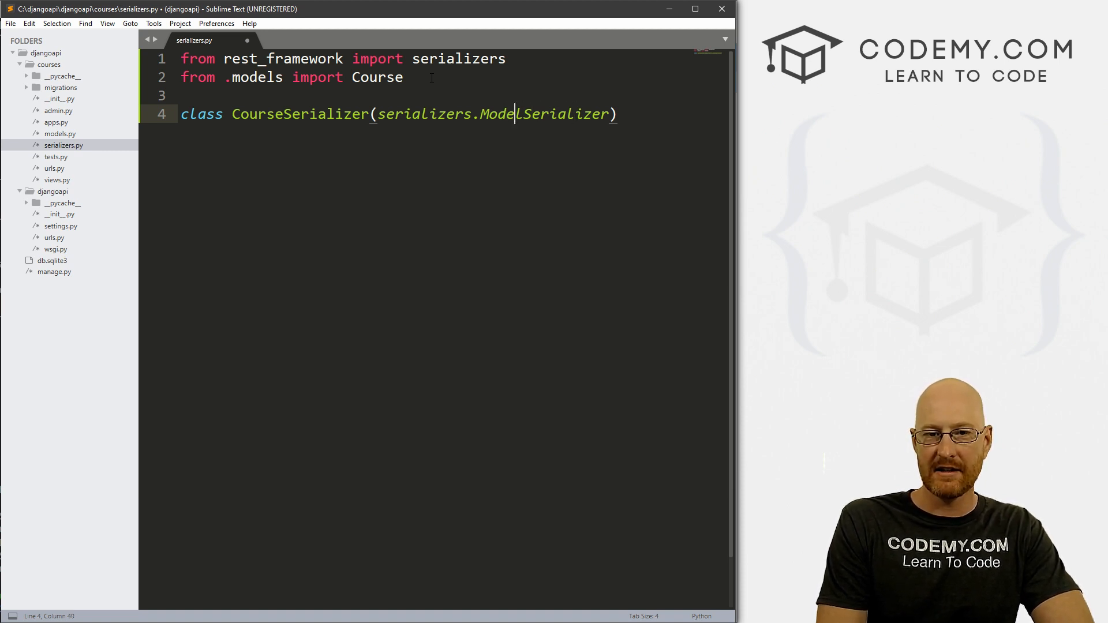
{"action": "key", "text": "backspace"}
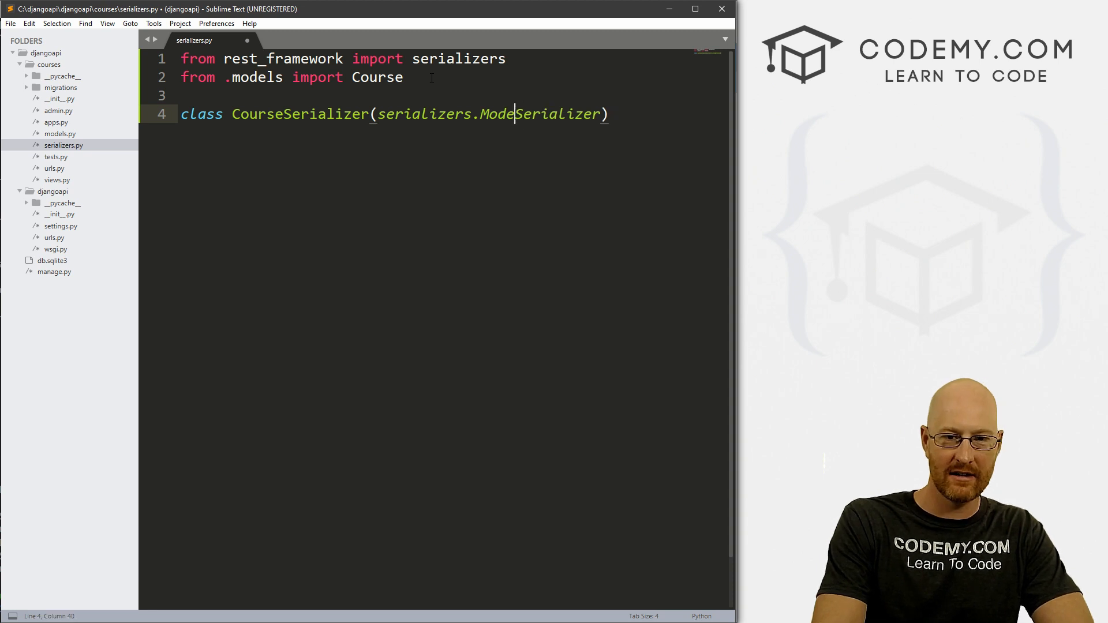
{"action": "type", "text": "l"}
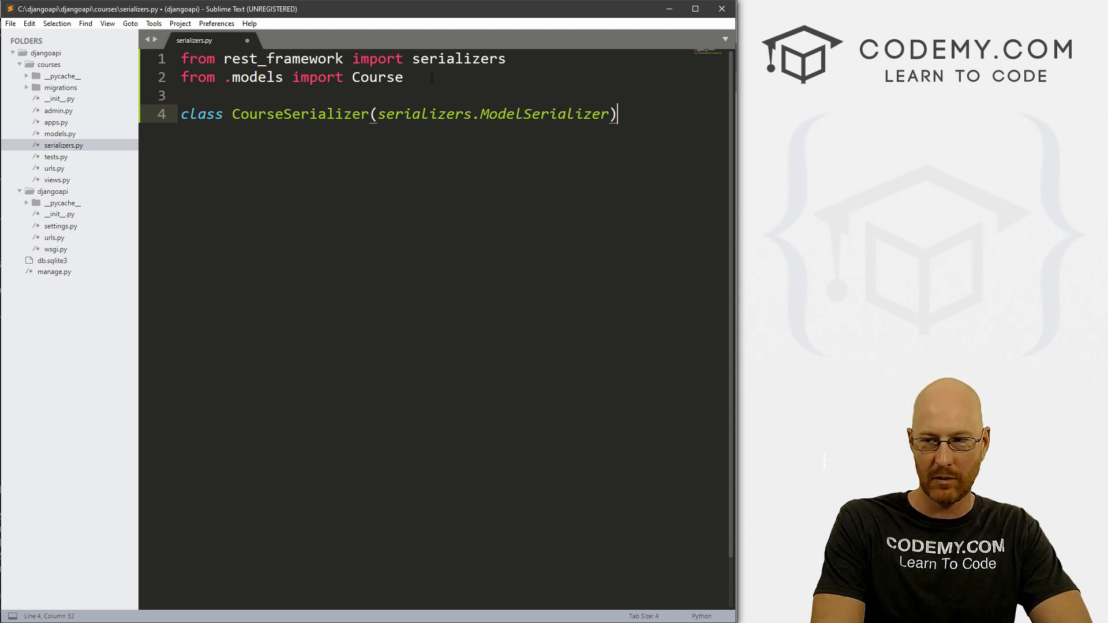
{"action": "type", "text": ":"}
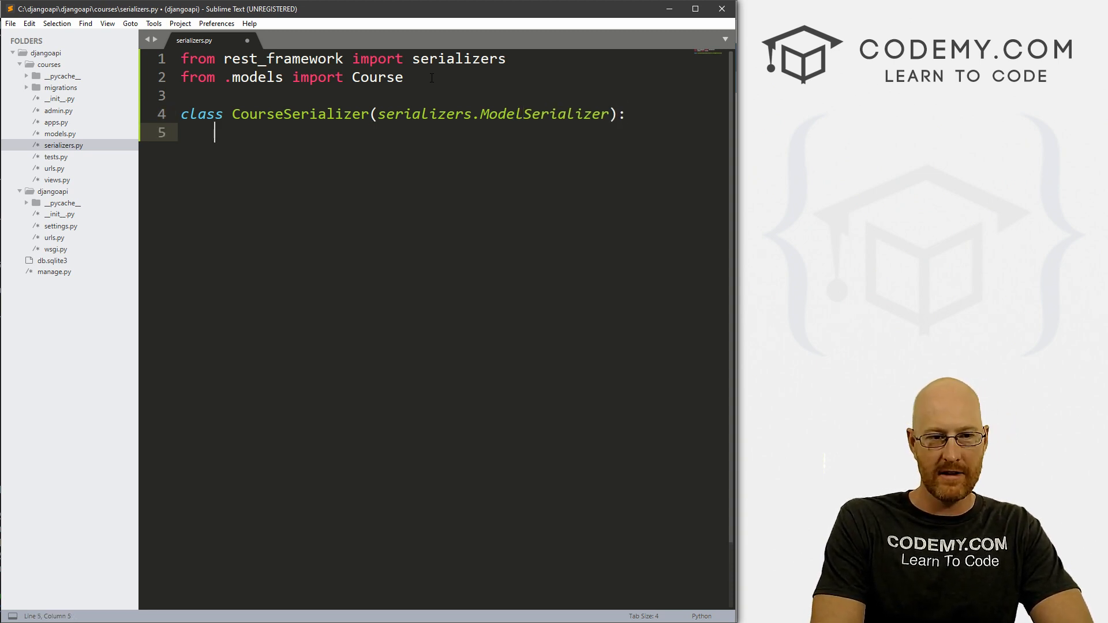
Add an inner 'class Meta:' with 'model = Course' inside CourseSerializer.
{"action": "type", "text": "class Meta:"}
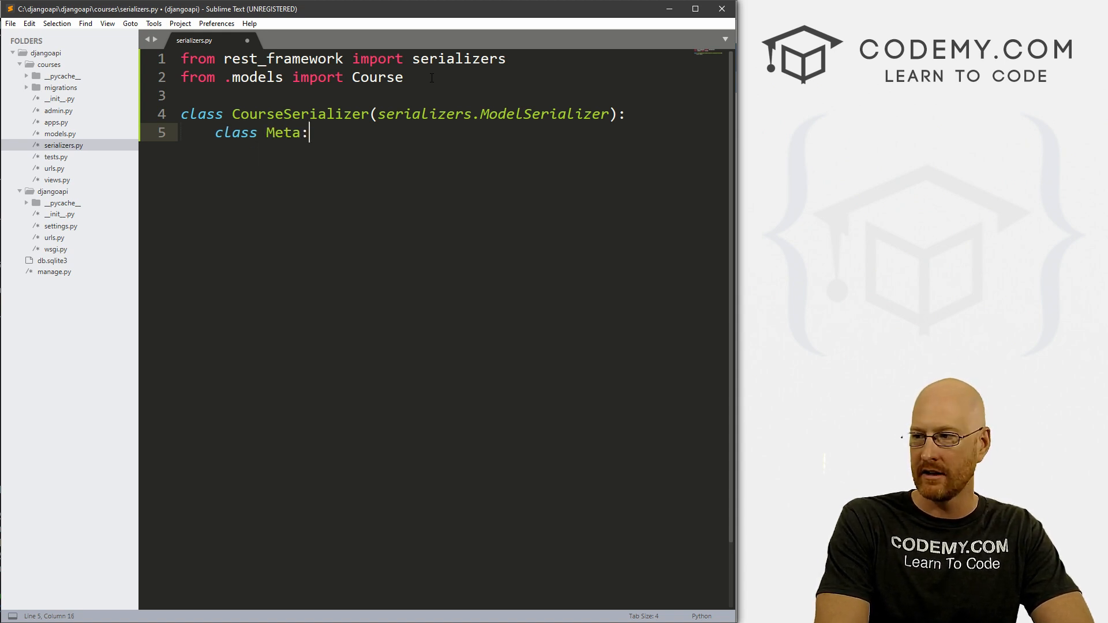
{"action": "type", "text": "code"}
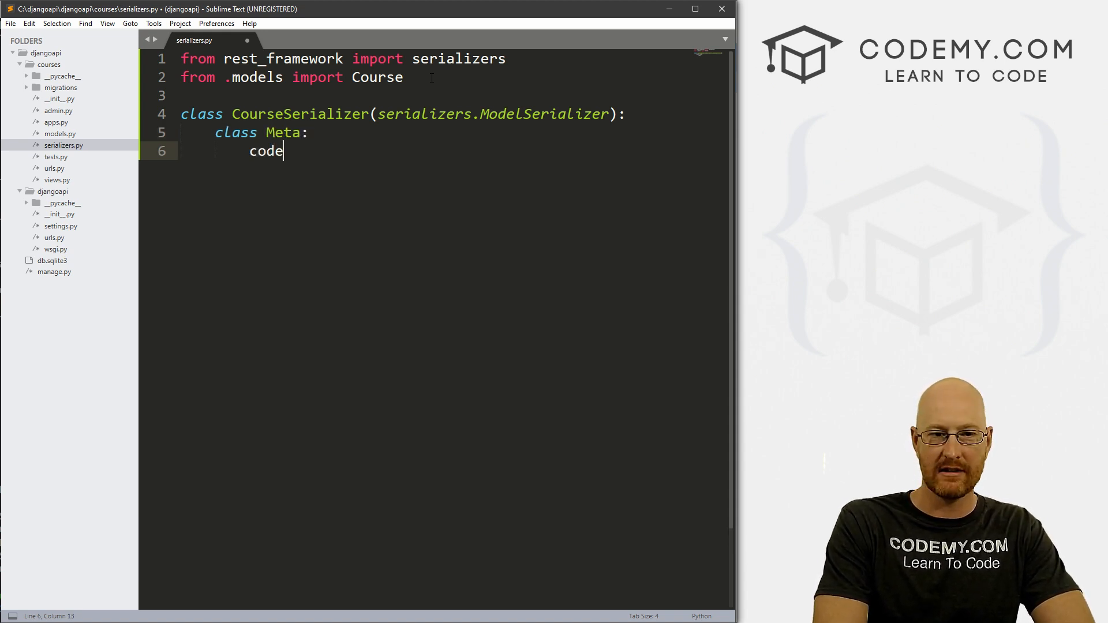
{"action": "type", "text": "mode"}
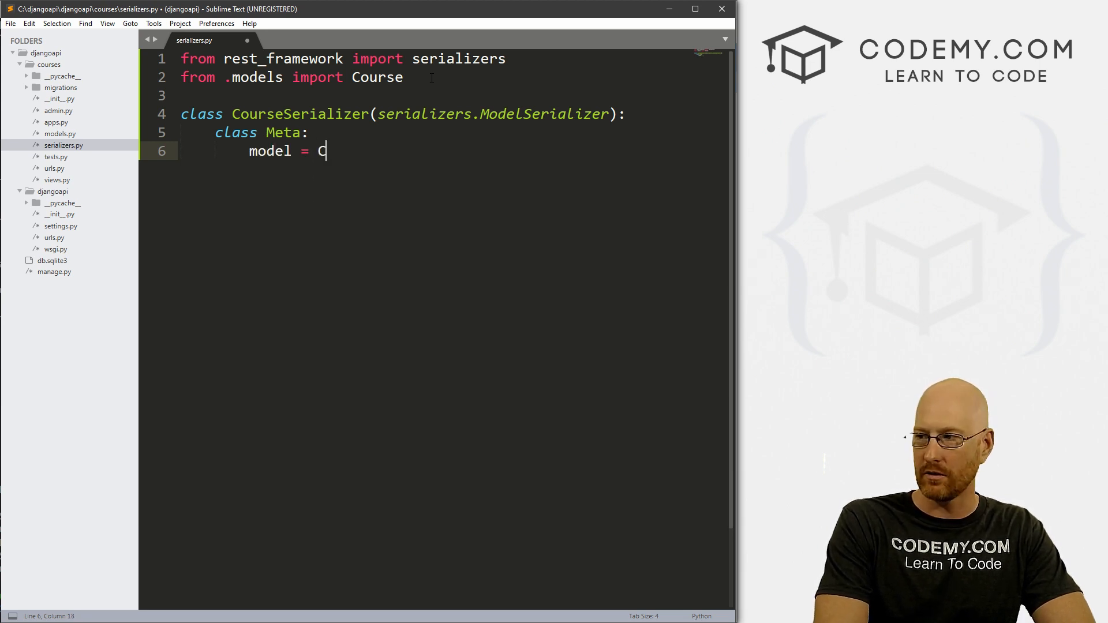
{"action": "type", "text": "ourse"}
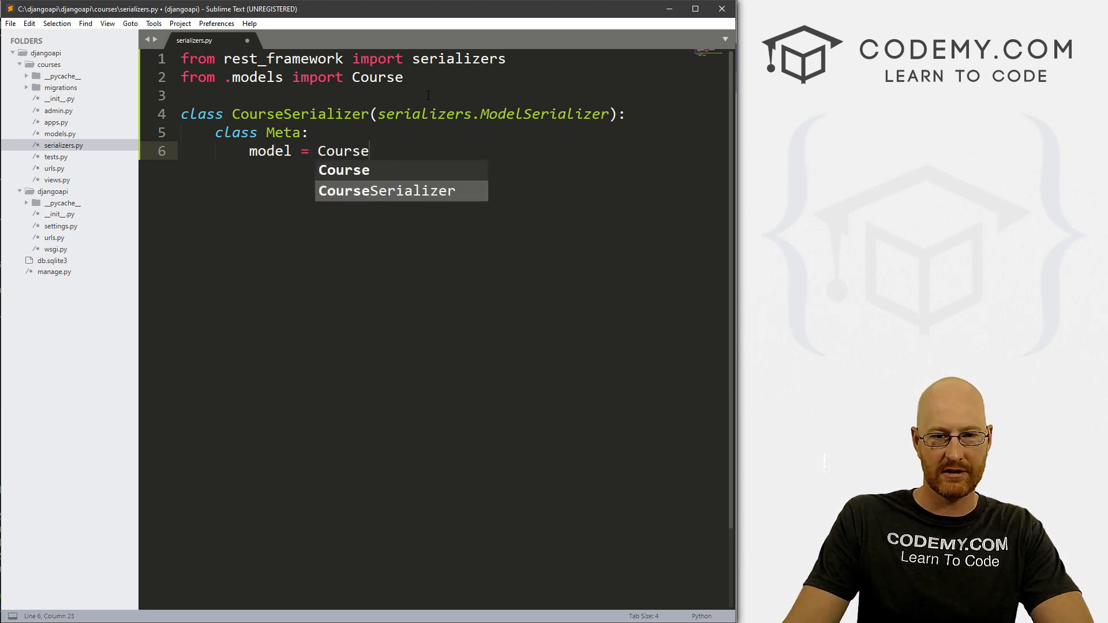
{"action": "key", "text": "escape"}
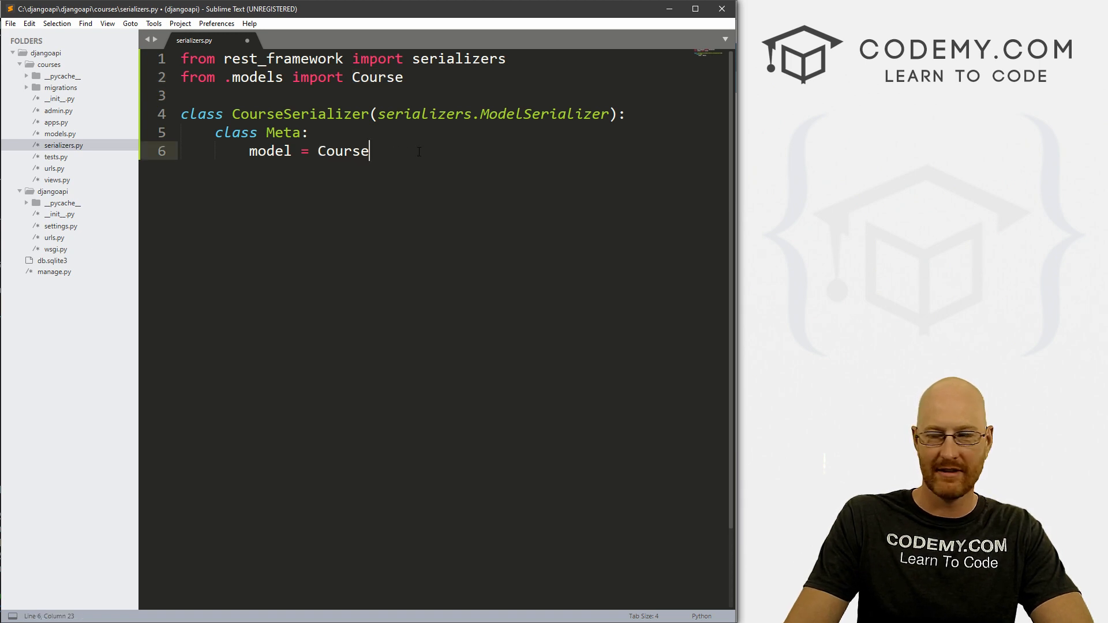
{"action": "key", "text": "enter"}
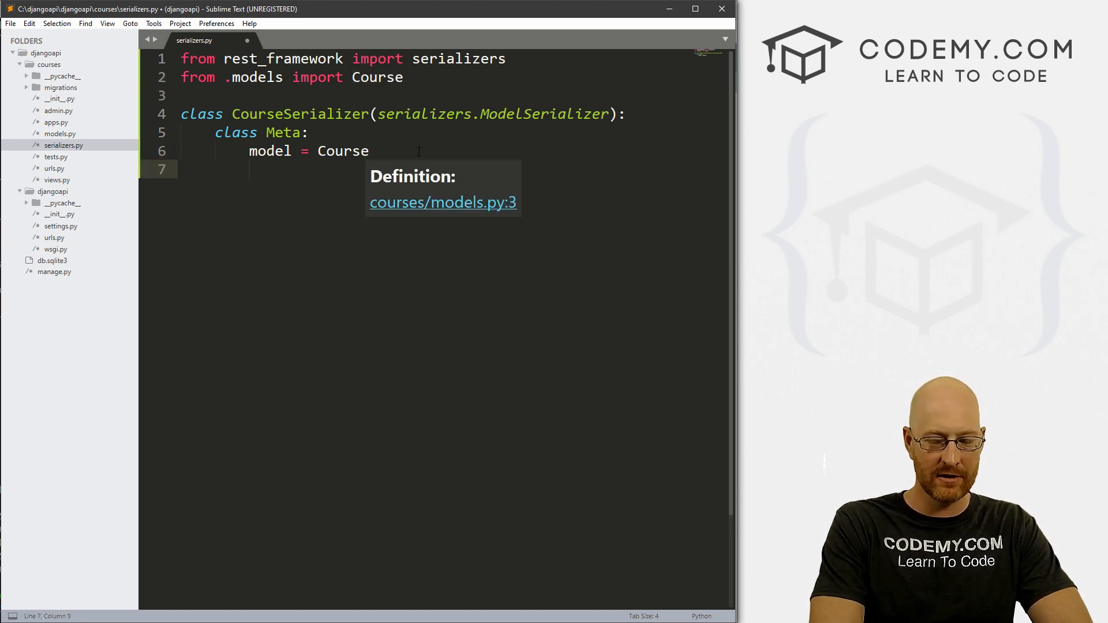
Add fields = ('id', 'name', 'language', 'price') to the Meta class.
{"action": "type", "text": "fields"}
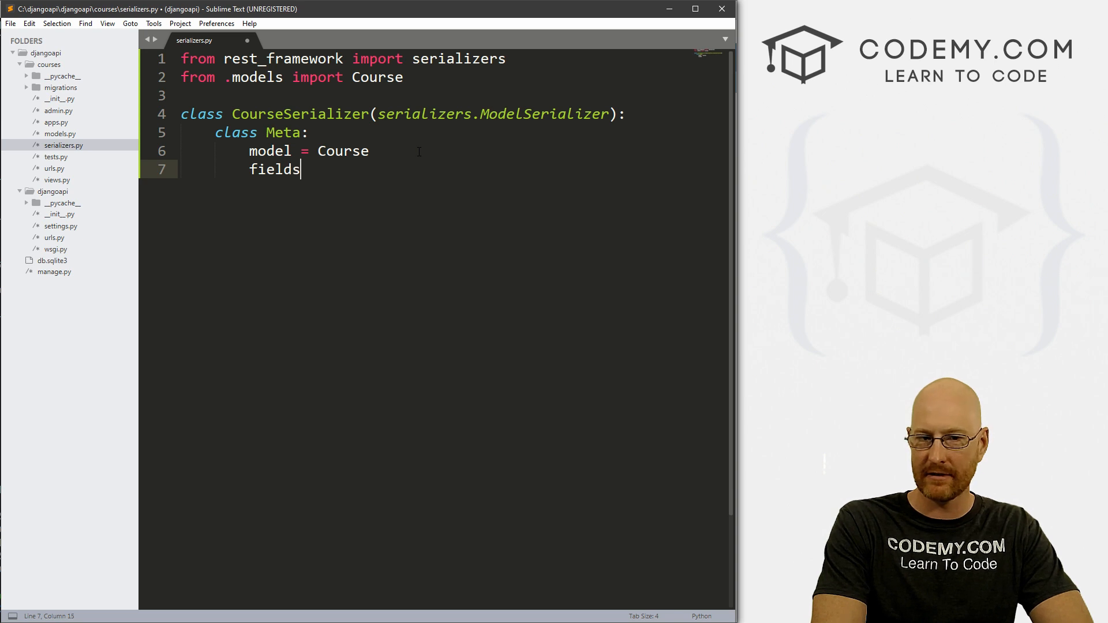
{"action": "type", "text": "= ()"}
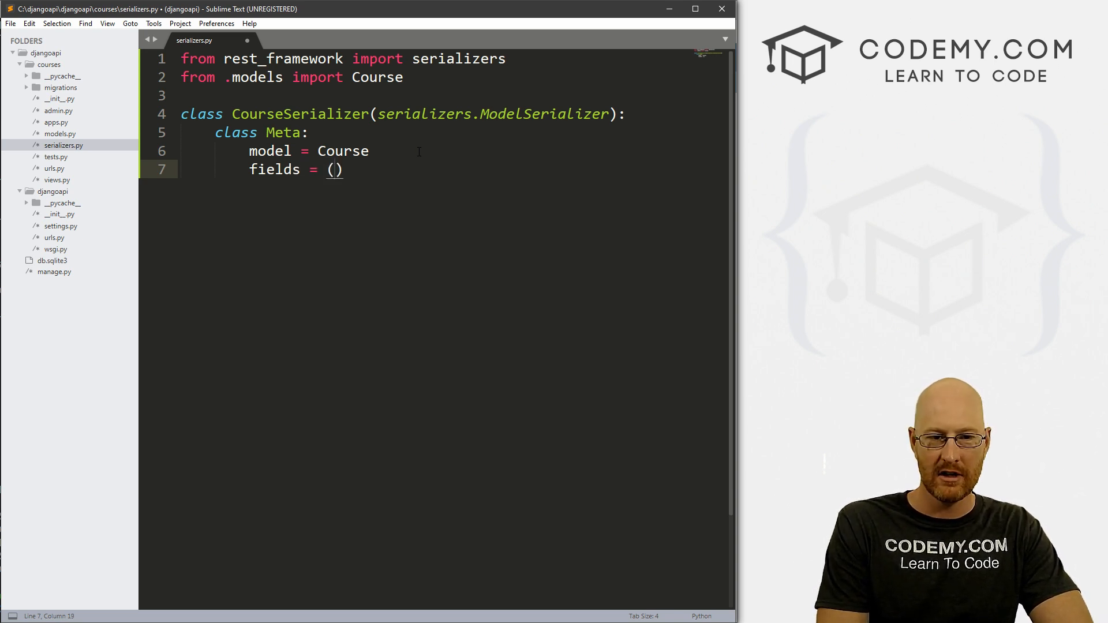
{"action": "type", "text": "'"}
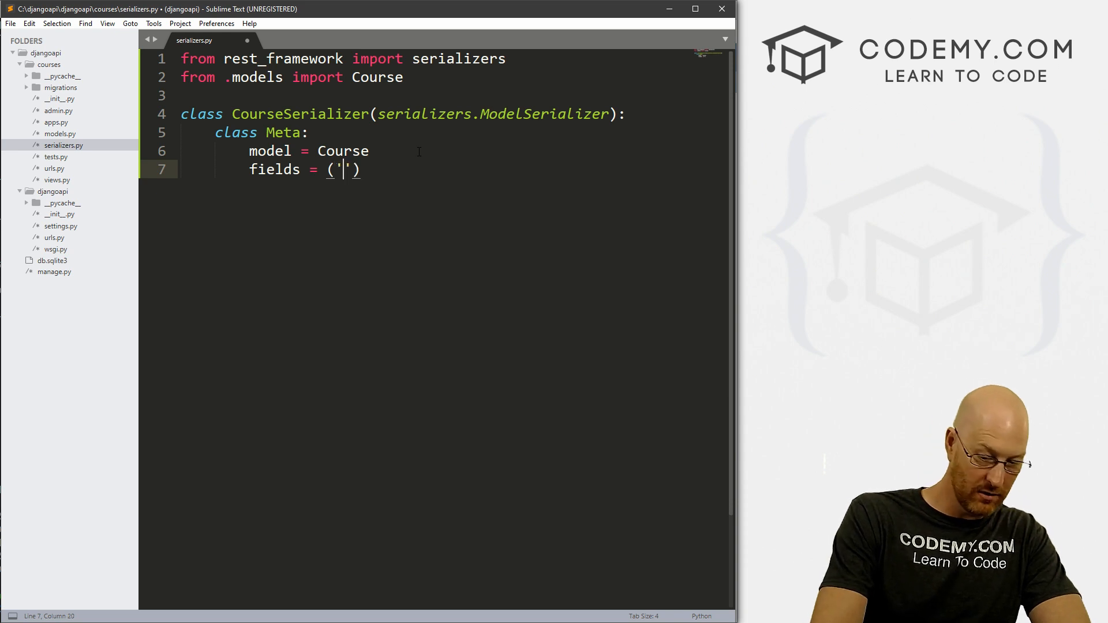
{"action": "type", "text": "id"}
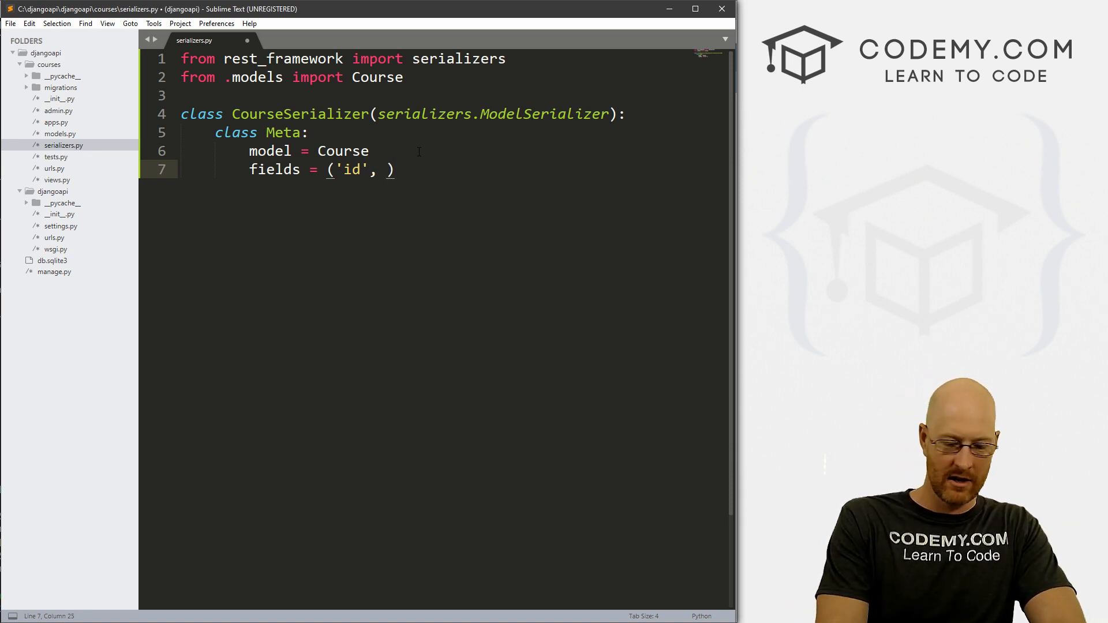
{"action": "type", "text": "'name'"}
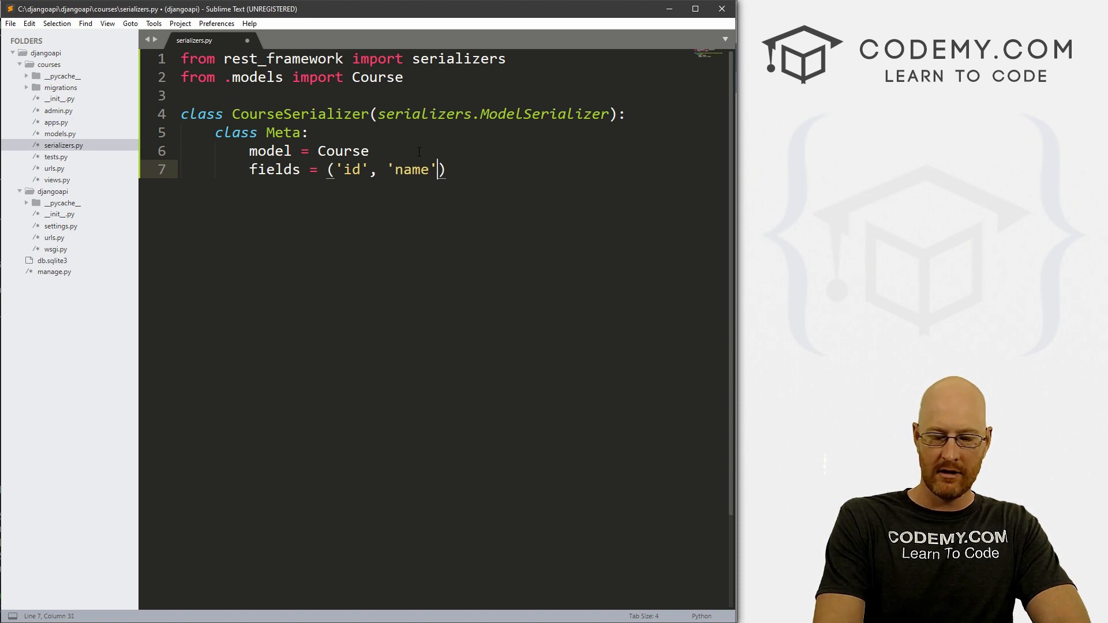
{"action": "type", "text": ", ''"}
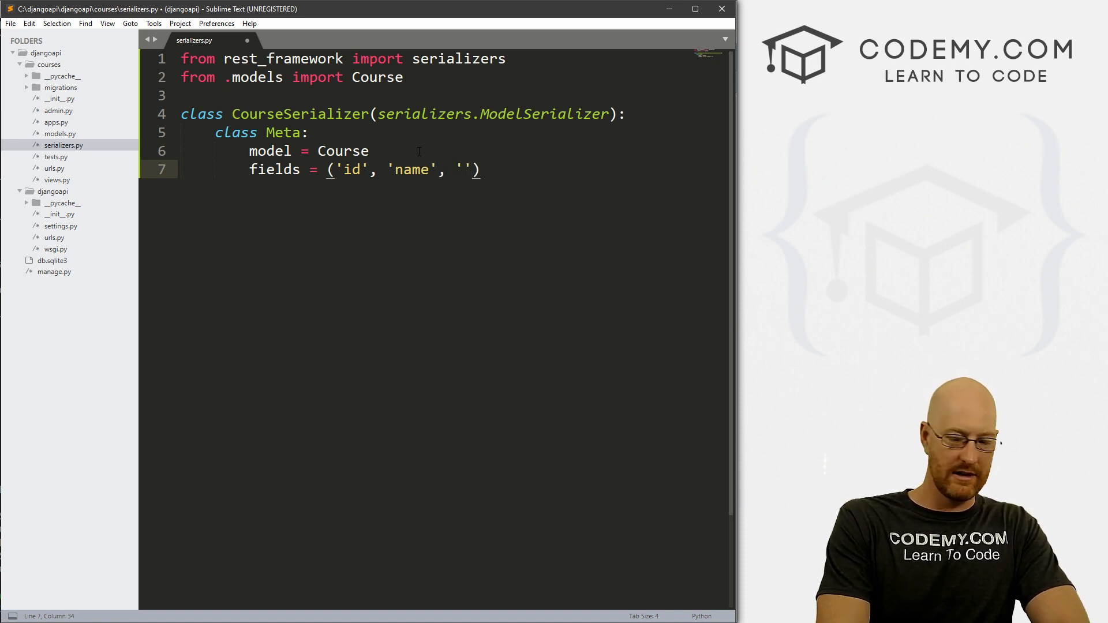
{"action": "type", "text": "language"}
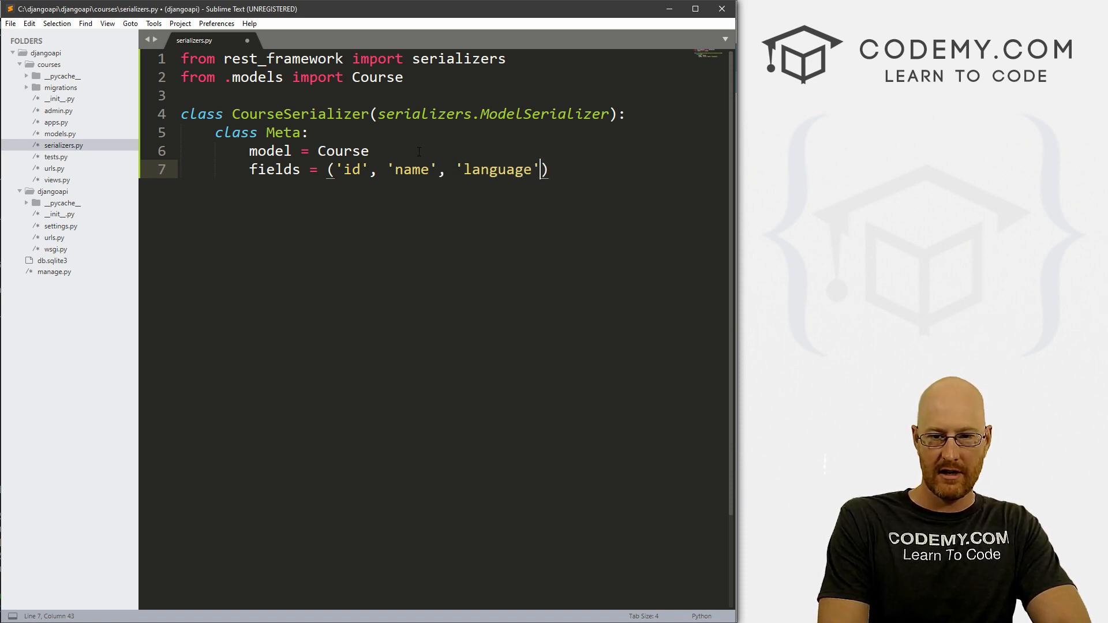
{"action": "type", "text": ", price"}
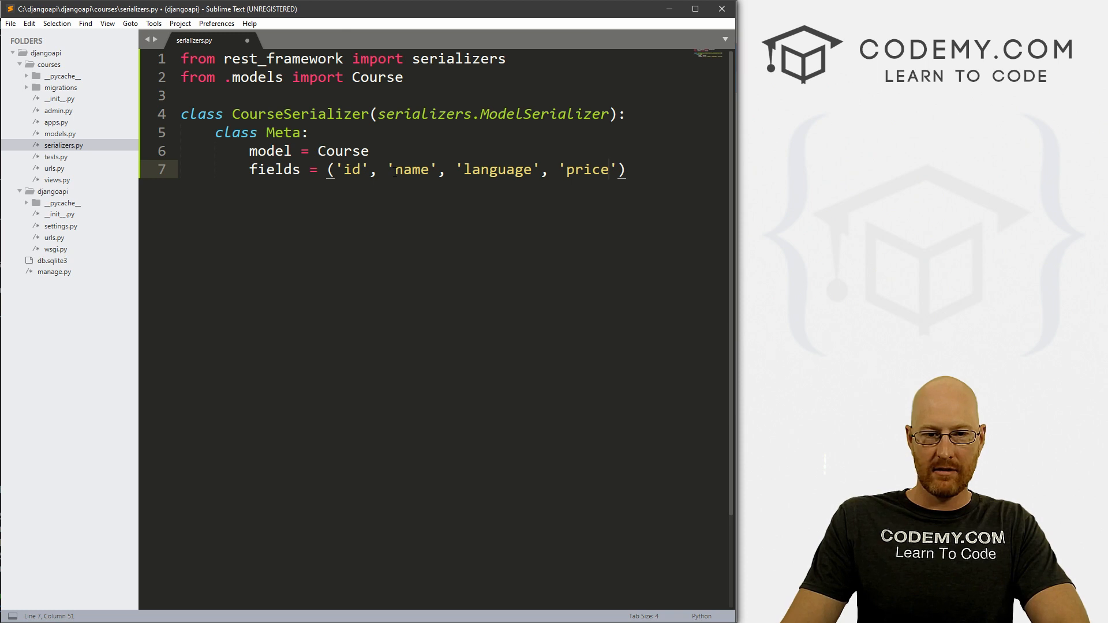
Check the field names against the Course model in models.py and save serializers.py.
{"action": "left_click_drag", "start_coordinate": [388, 170], "coordinate": [617, 170]}
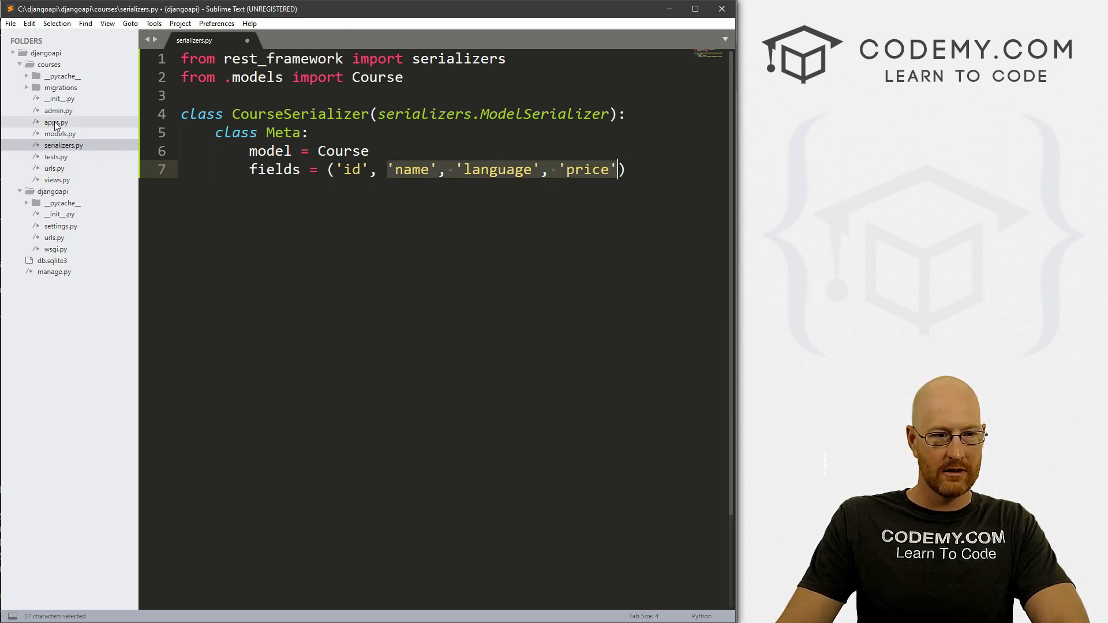
{"action": "left_click", "coordinate": [59, 134]}
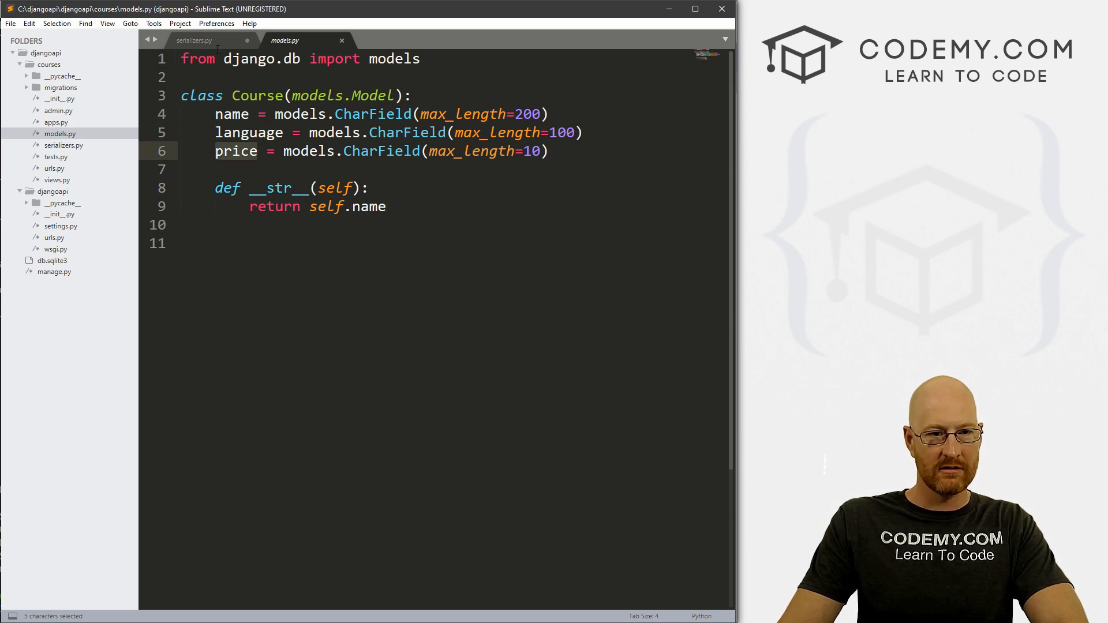
{"action": "left_click", "coordinate": [194, 41]}
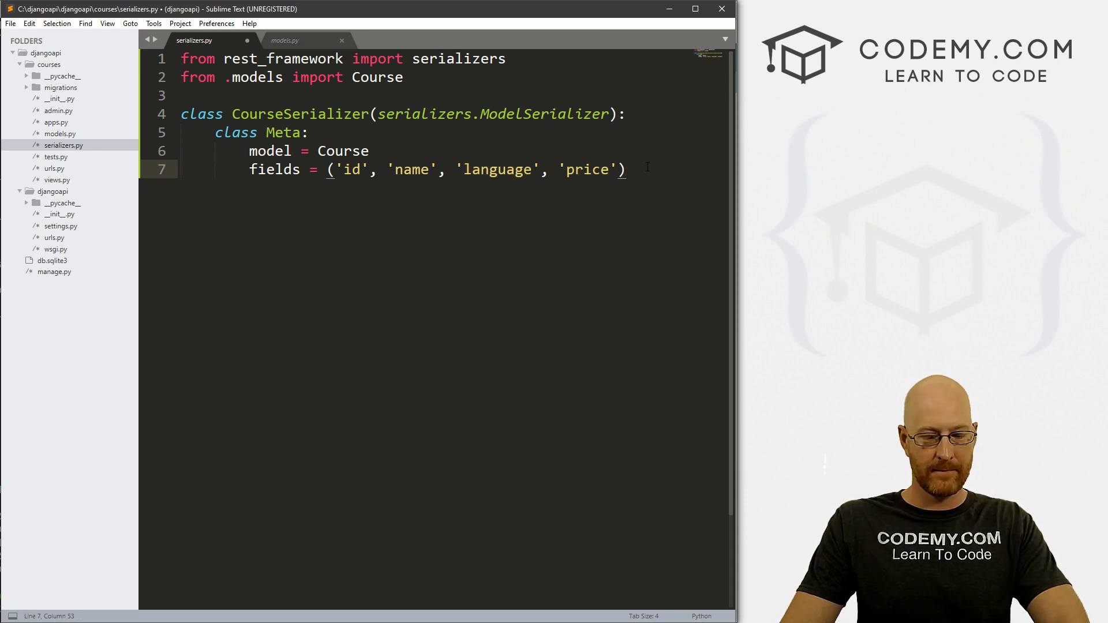
{"action": "key", "text": "ctrl+s"}
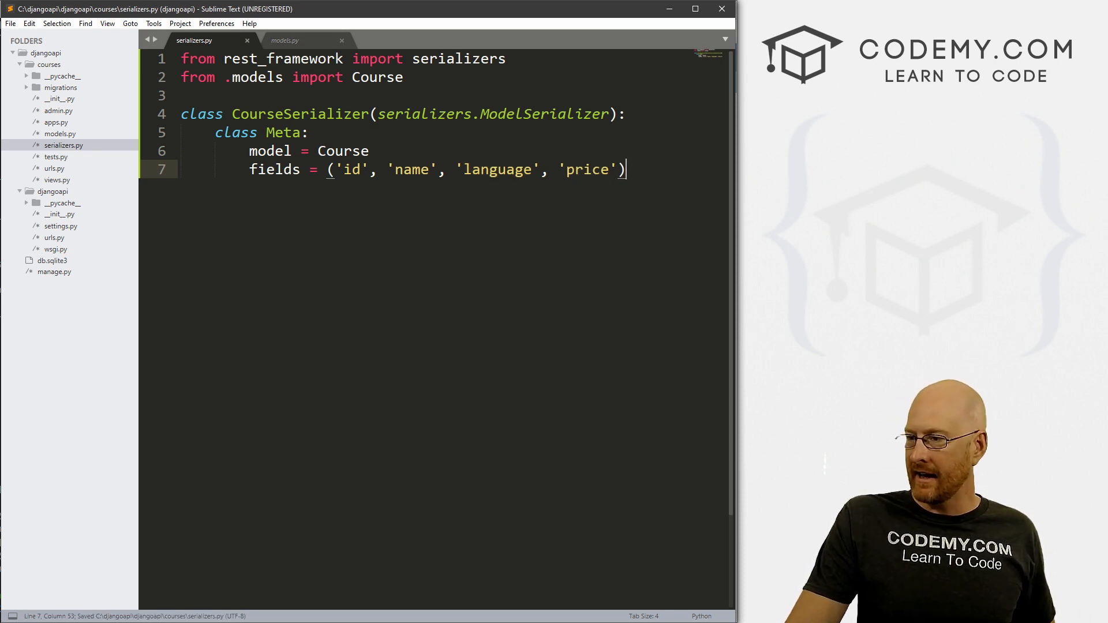